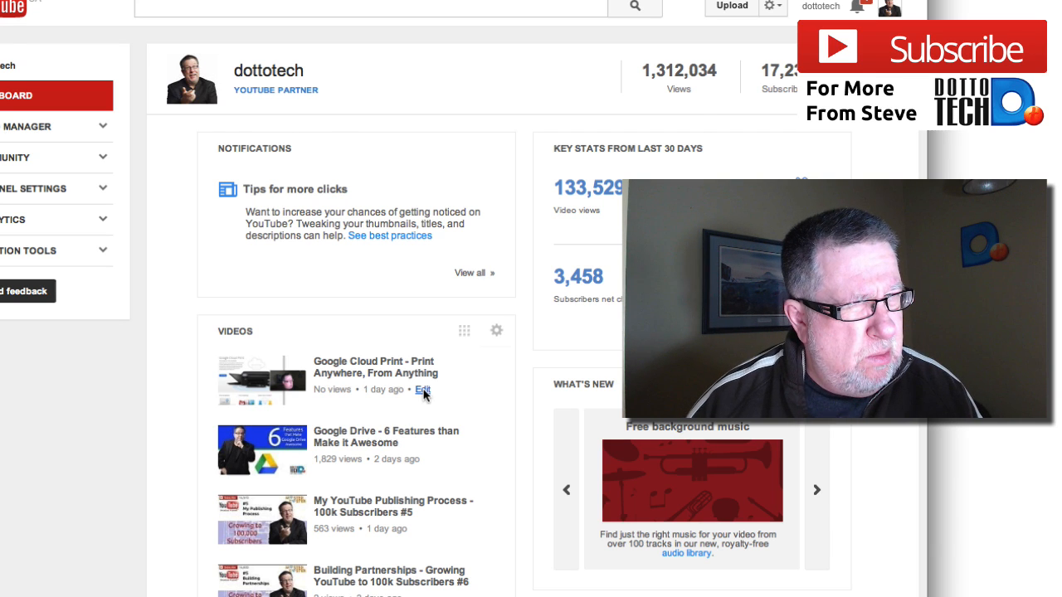
# Open the edit page for the unlisted 'Google Cloud Print - Print Anywhere, From Anything' video.
pyautogui.click(423, 389)
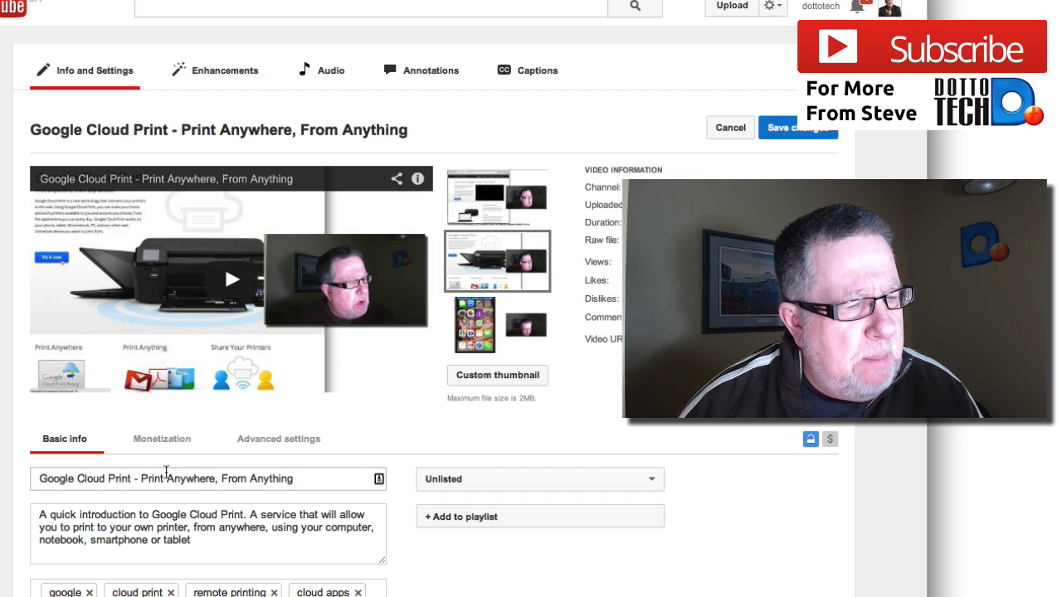
pyautogui.moveTo(497, 375)
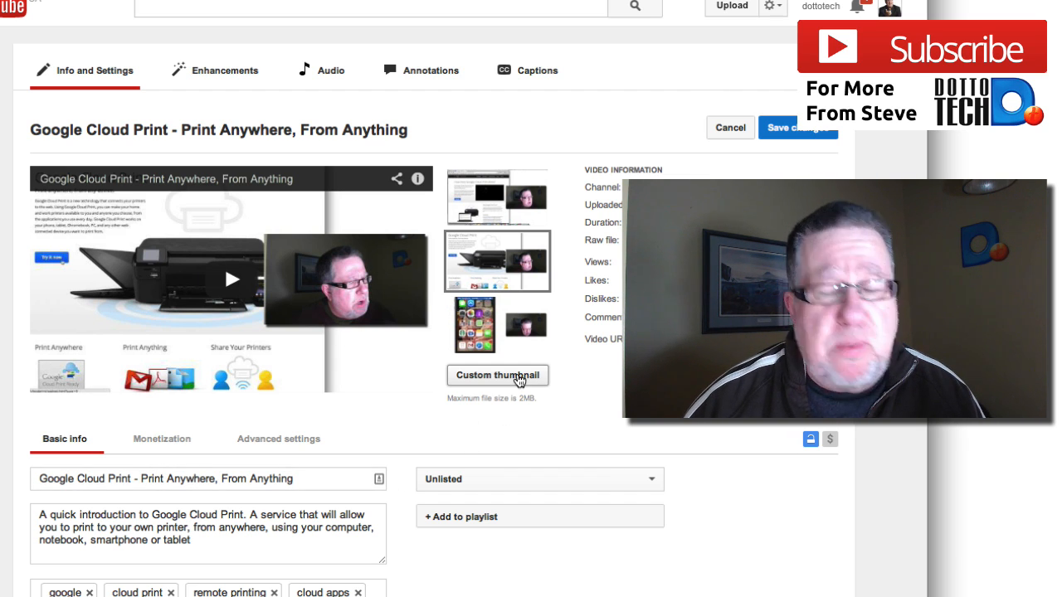
pyautogui.moveTo(558, 162)
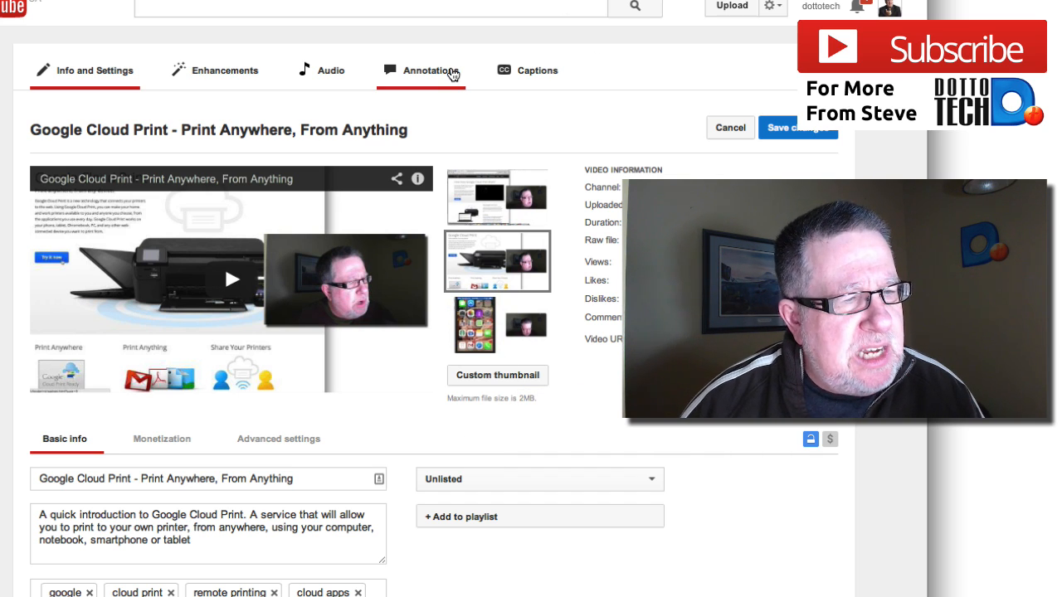
# Switch to the Annotations tab and bring the player and 5:56 timeline into view.
pyautogui.click(430, 69)
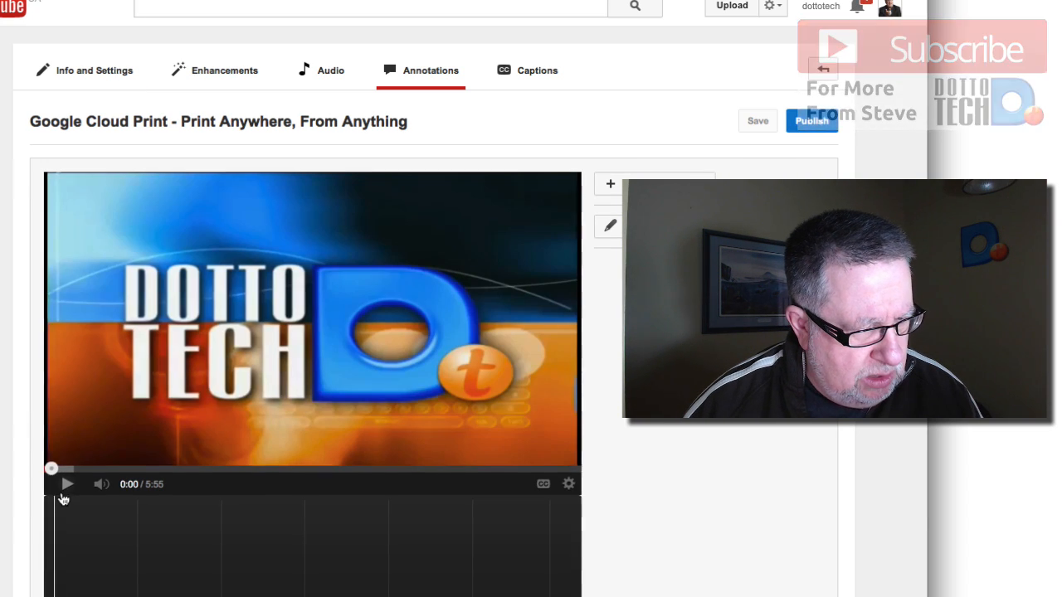
pyautogui.scroll(-3)
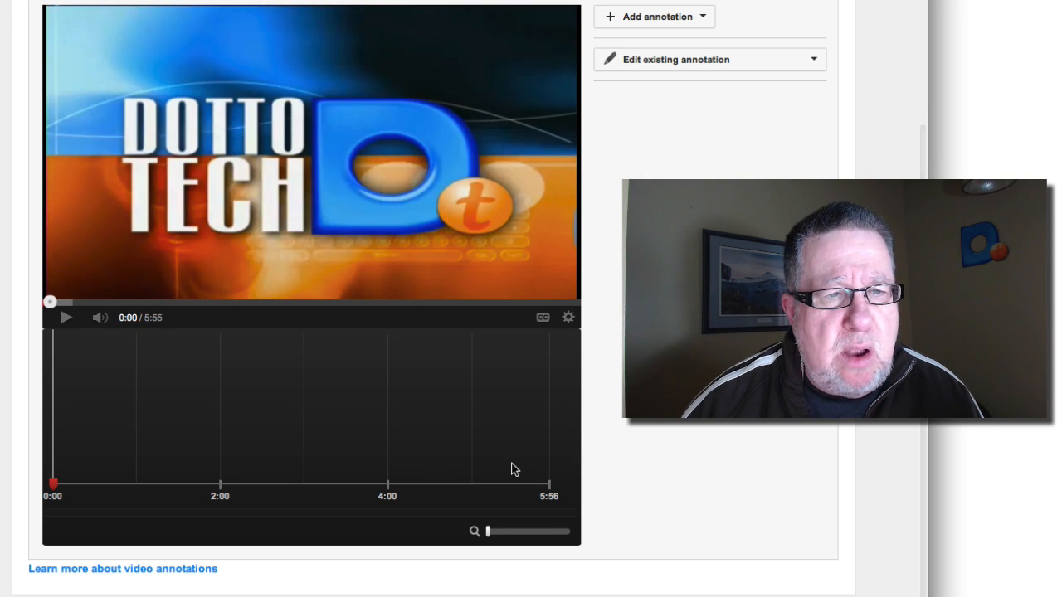
pyautogui.moveTo(610, 174)
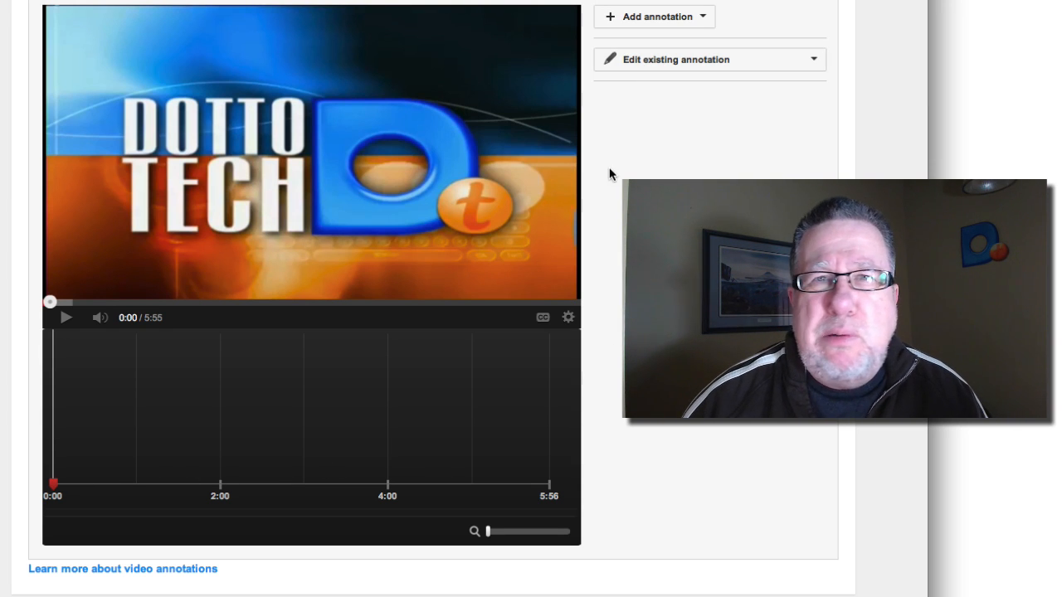
pyautogui.moveTo(689, 122)
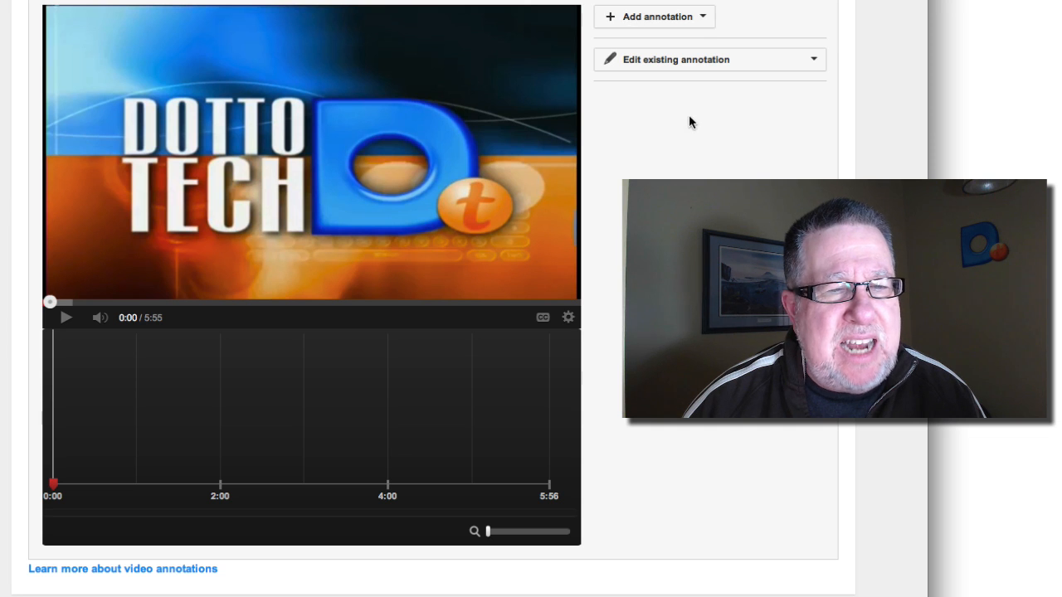
pyautogui.moveTo(729, 145)
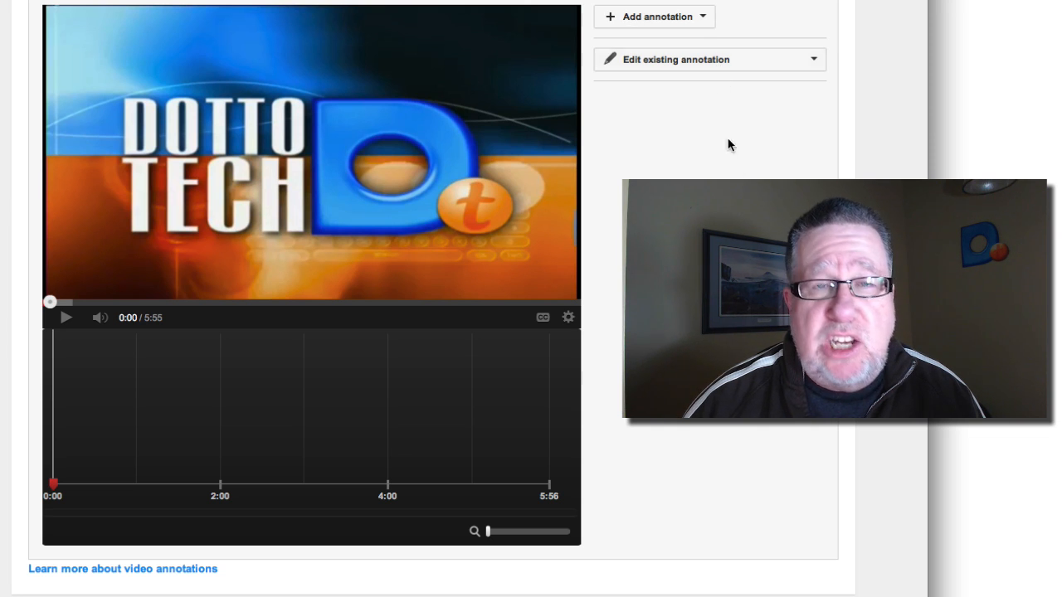
pyautogui.moveTo(627, 501)
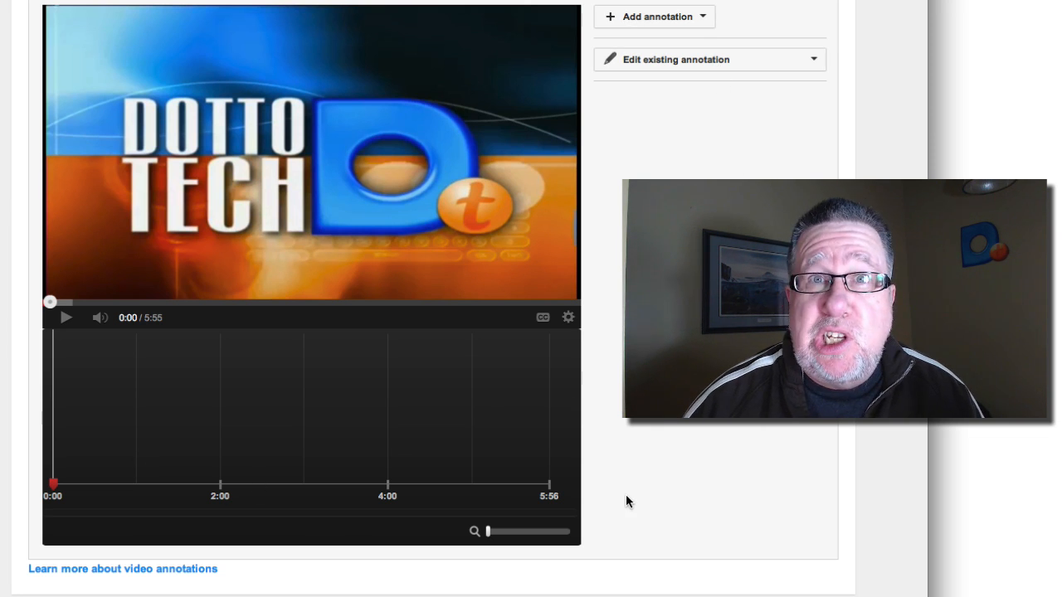
pyautogui.moveTo(684, 59)
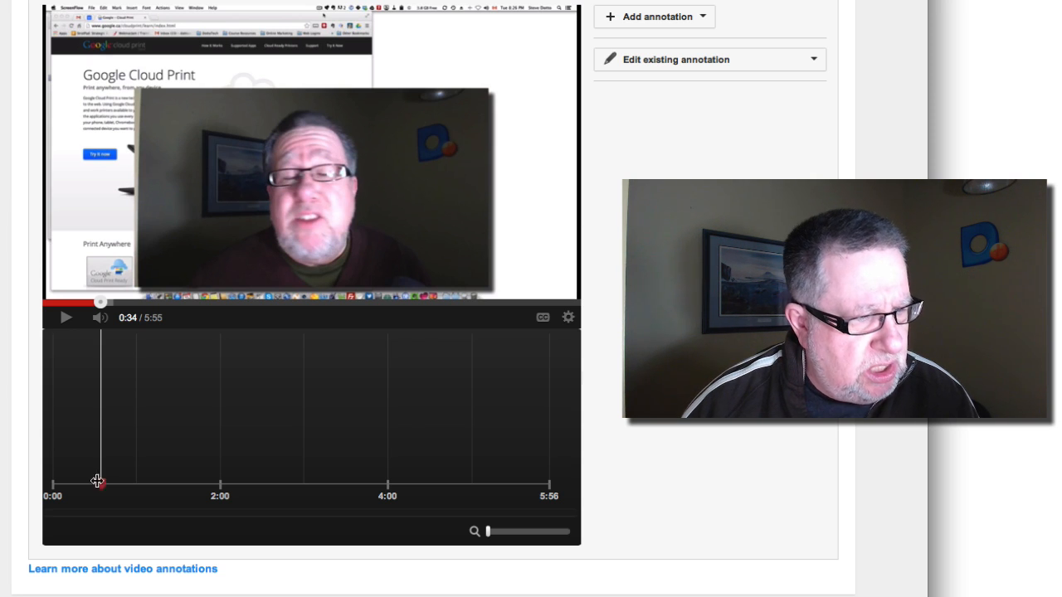
# Jump the timeline near 0:30, then play and pause the video at 0:31.
pyautogui.click(66, 317)
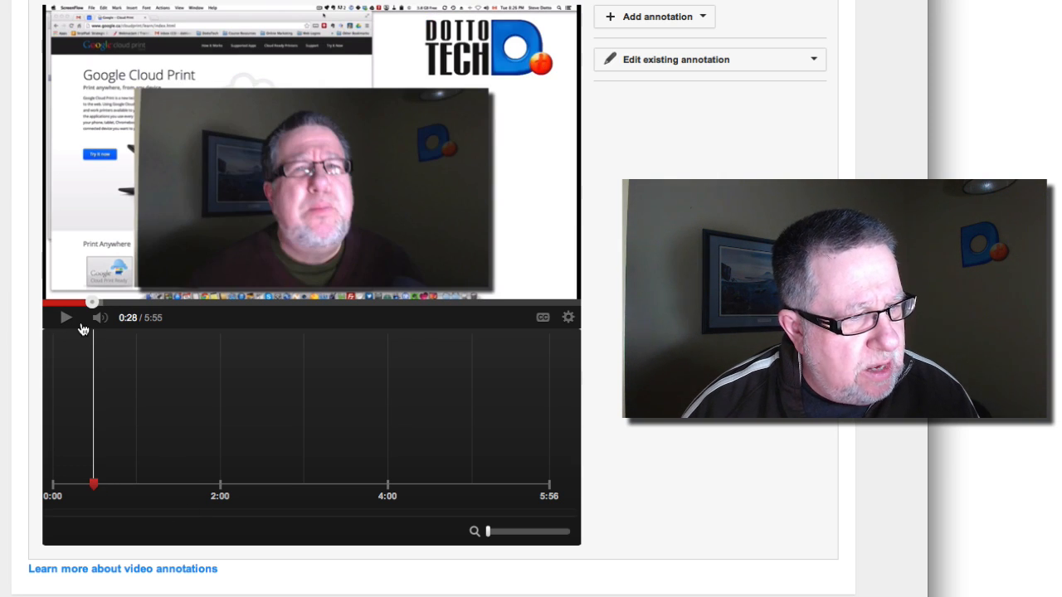
pyautogui.click(65, 317)
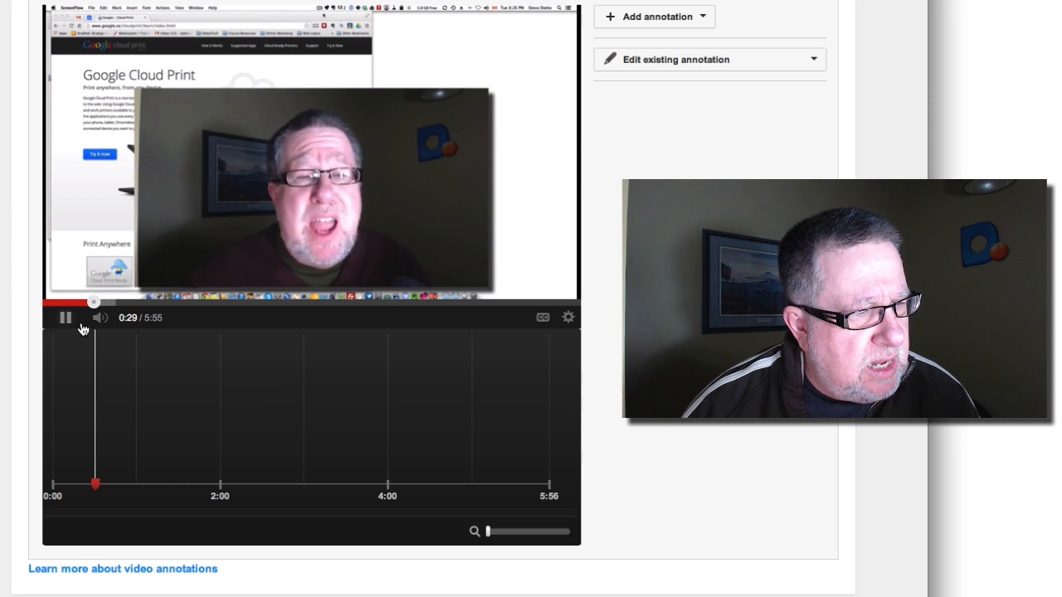
pyautogui.click(65, 317)
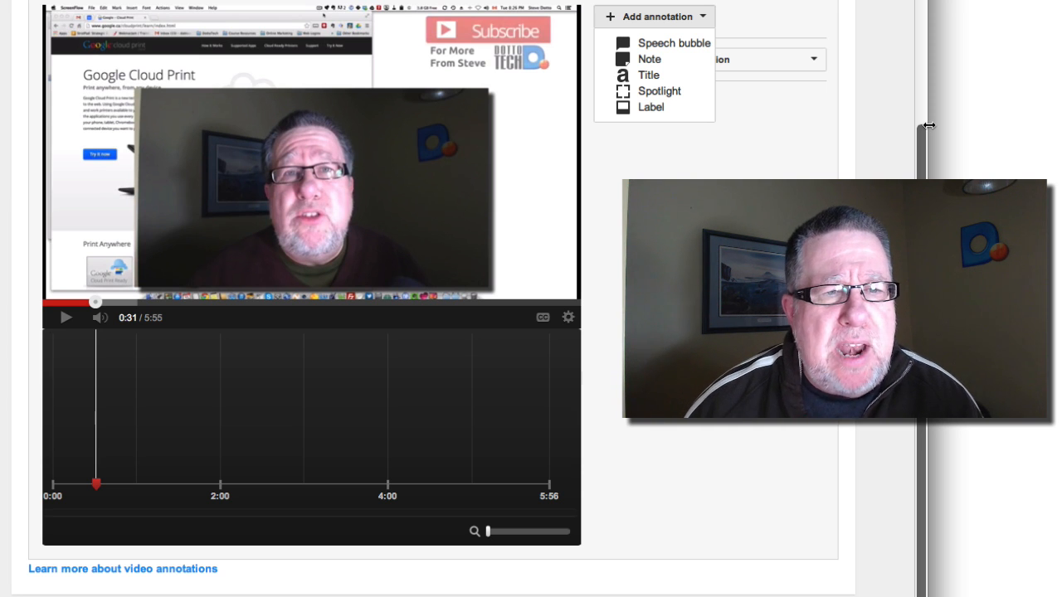
pyautogui.moveTo(649, 75)
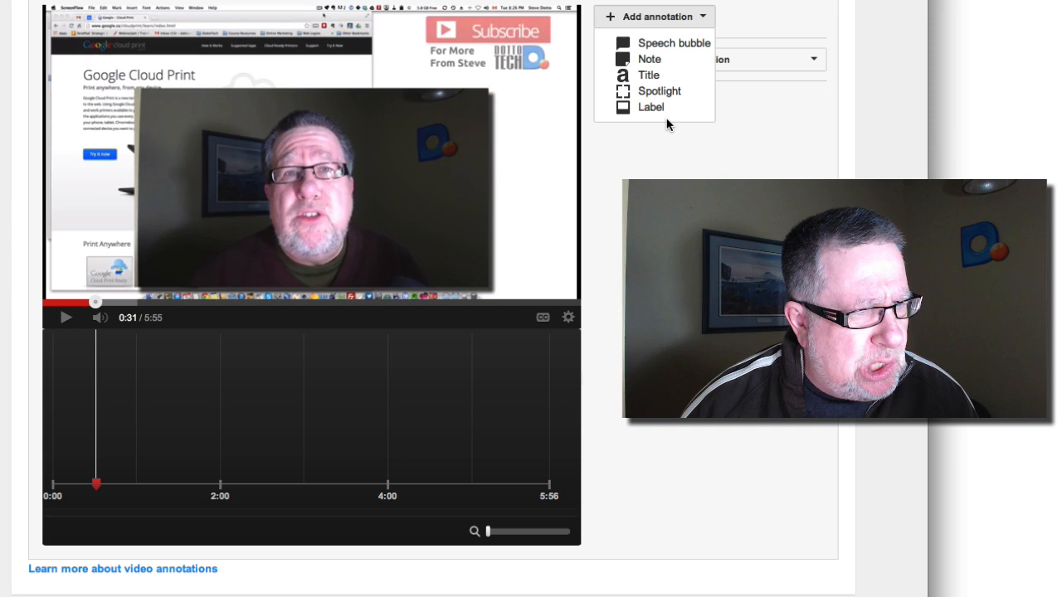
pyautogui.moveTo(659, 92)
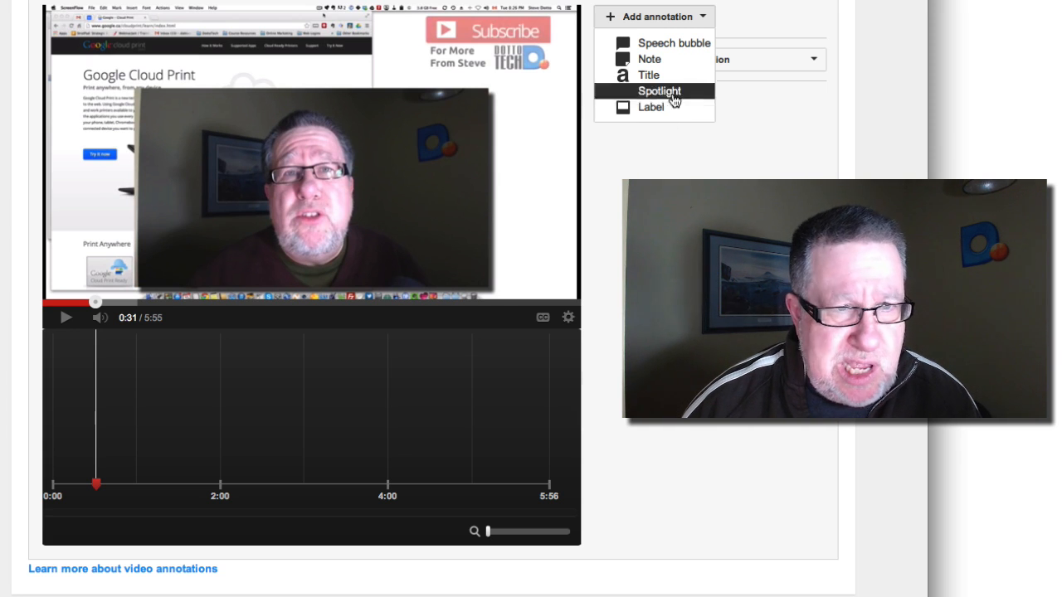
pyautogui.moveTo(674, 42)
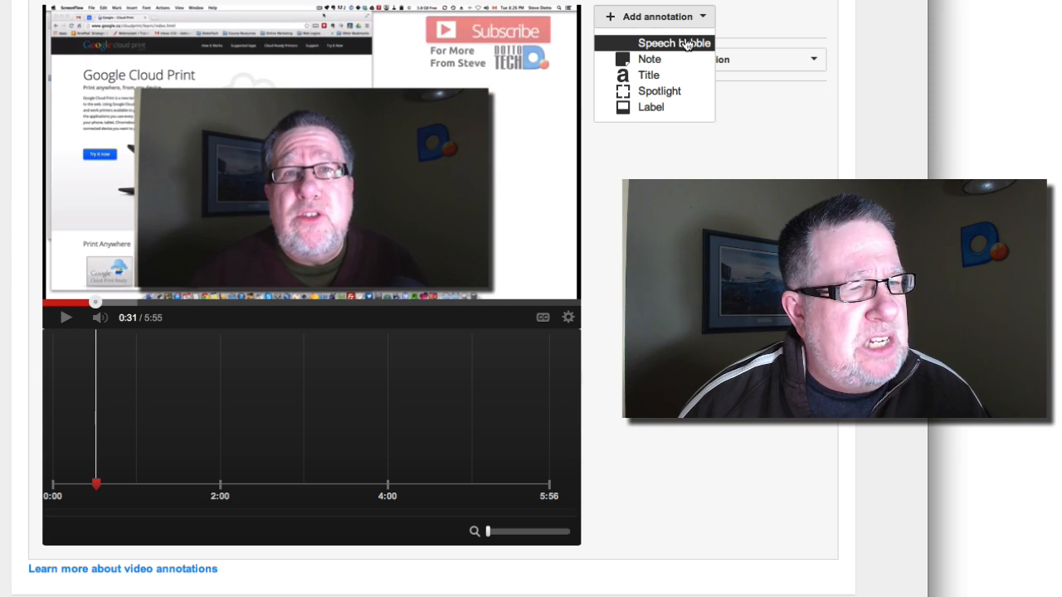
# Add a speech bubble with white Impact size-28 text on red, spanning 0:31.2–0:49.0.
pyautogui.click(673, 42)
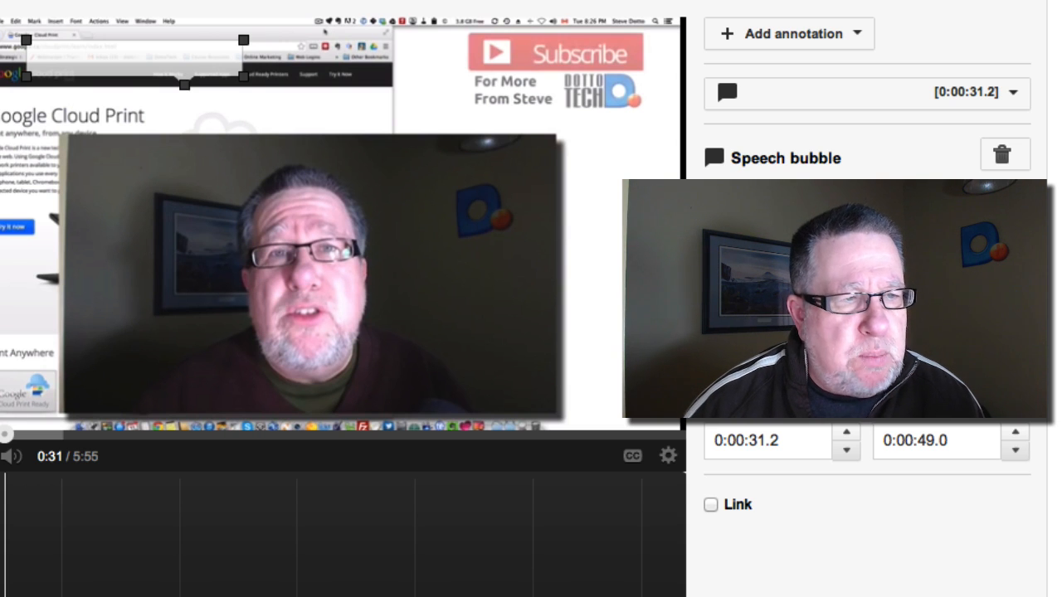
pyautogui.write('sadfgsaDFasdfasD')
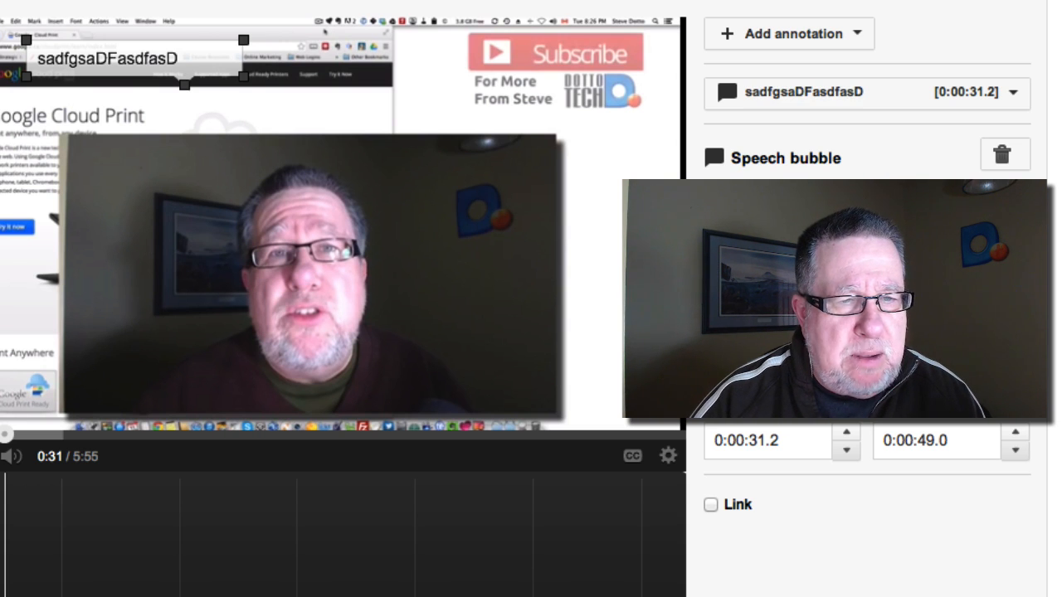
pyautogui.click(784, 157)
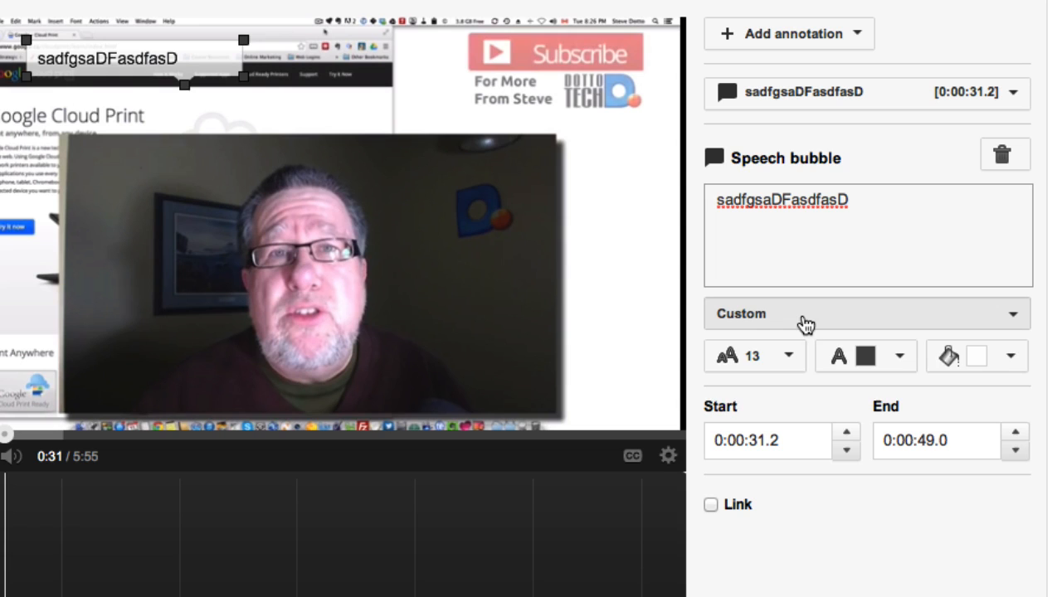
pyautogui.click(866, 313)
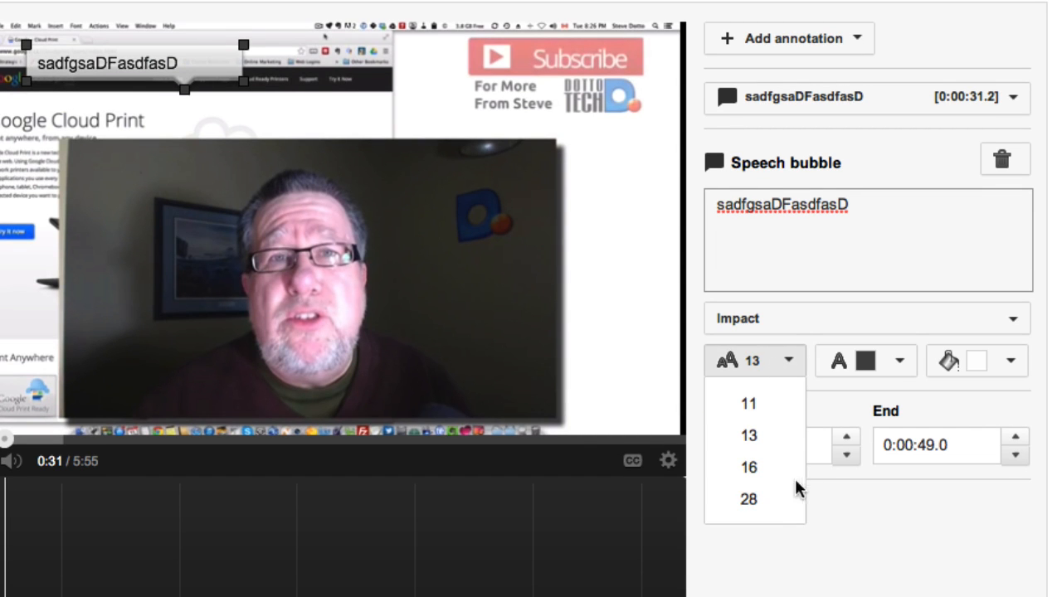
pyautogui.click(747, 499)
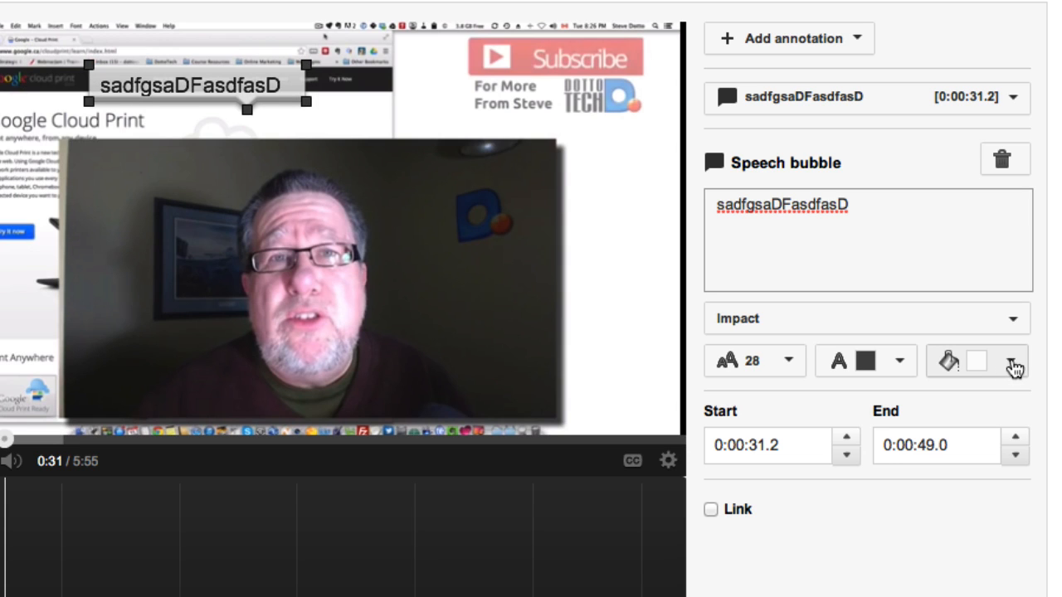
pyautogui.click(1013, 361)
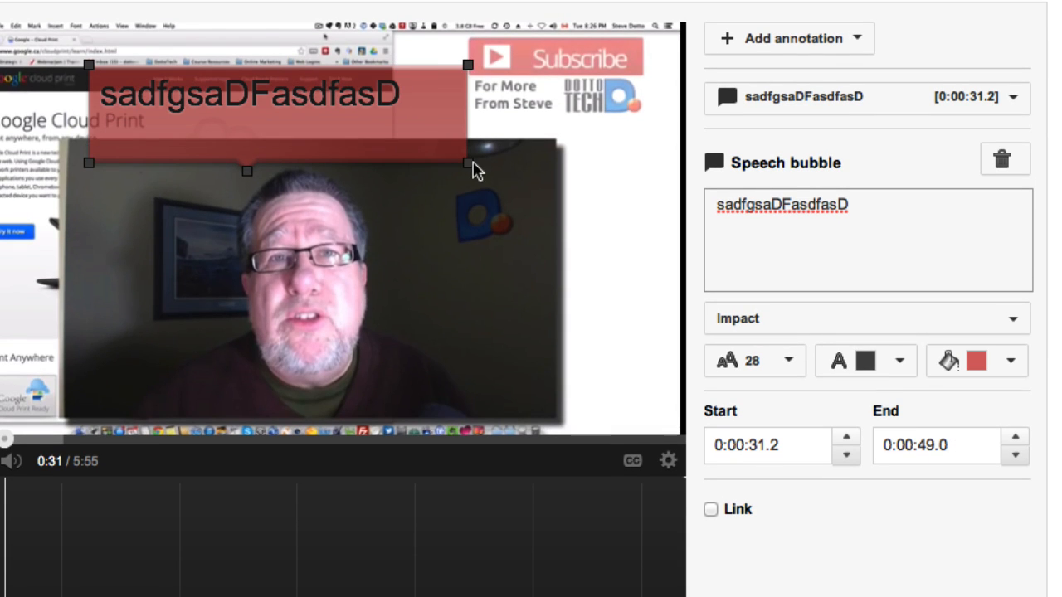
pyautogui.moveTo(867, 452)
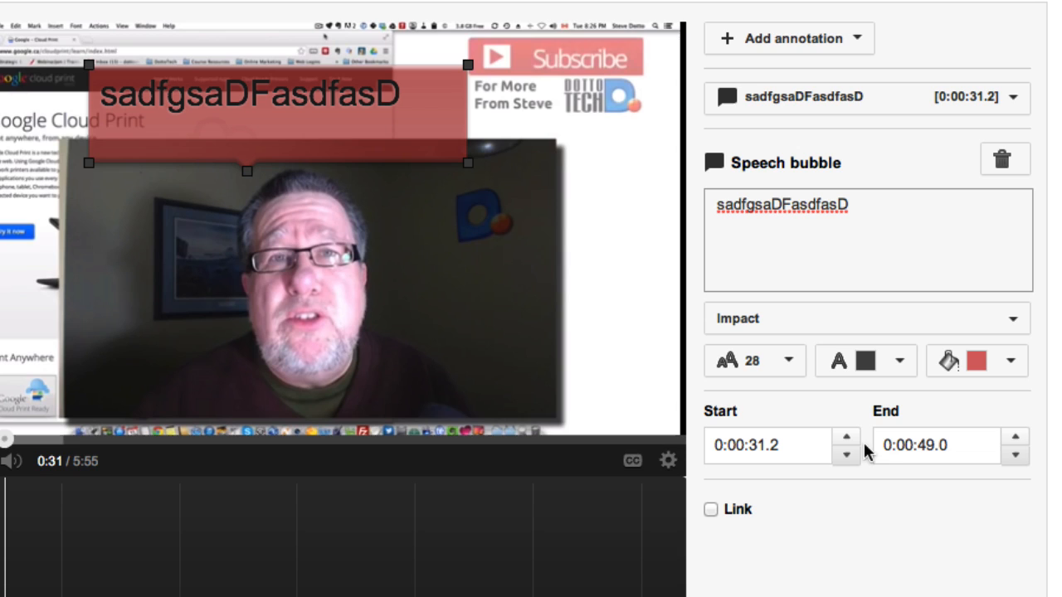
pyautogui.moveTo(863, 366)
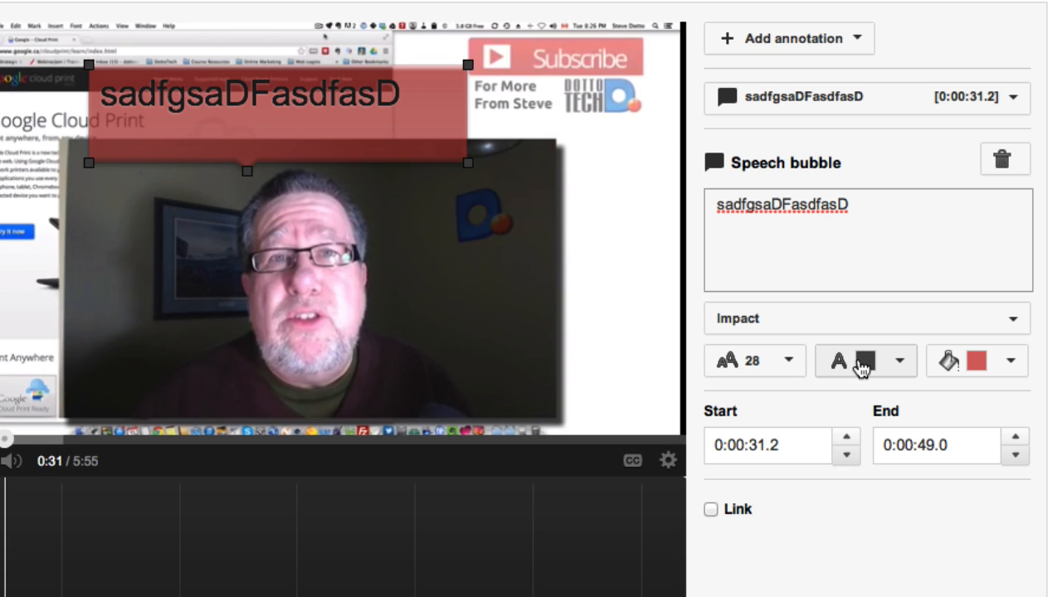
pyautogui.click(898, 360)
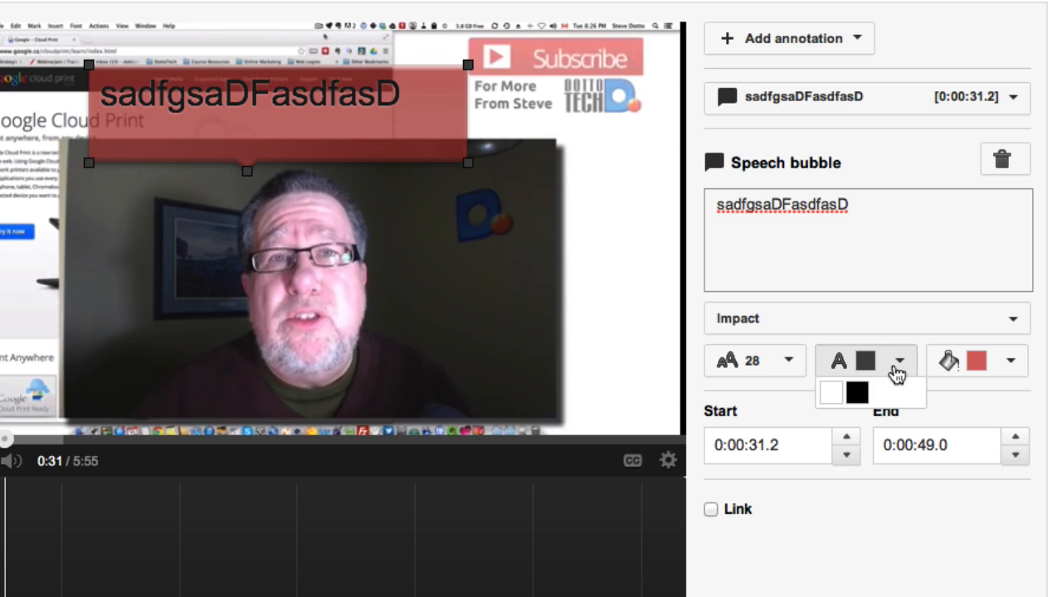
pyautogui.click(831, 392)
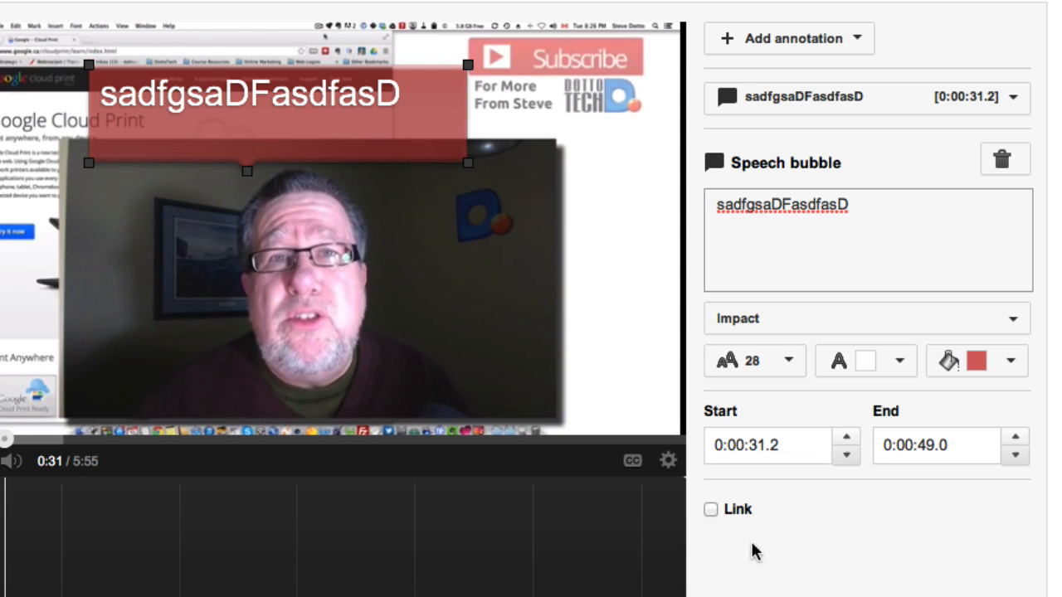
pyautogui.moveTo(709, 510)
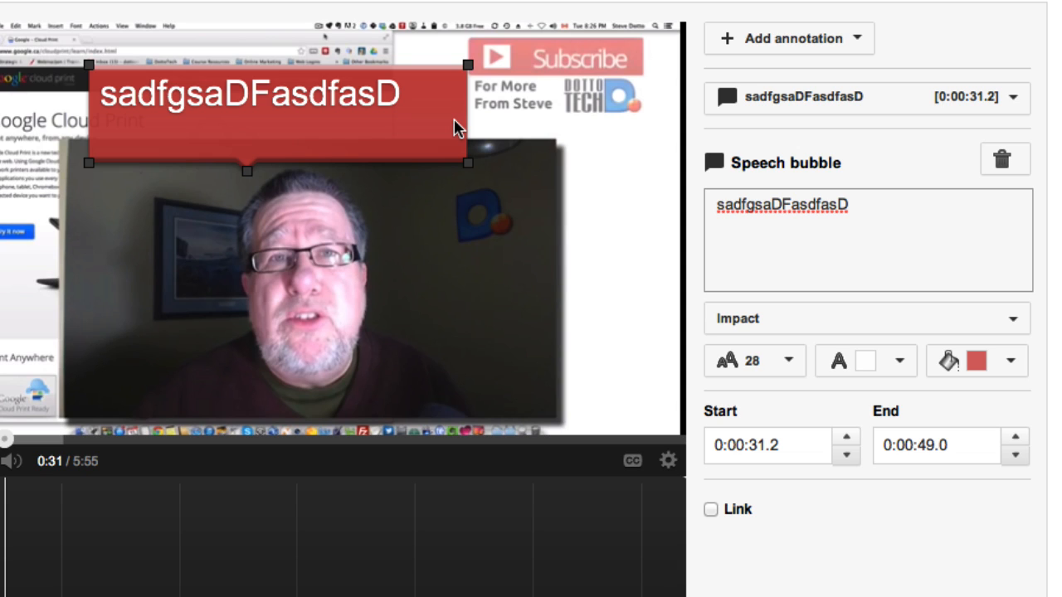
pyautogui.moveTo(274, 148)
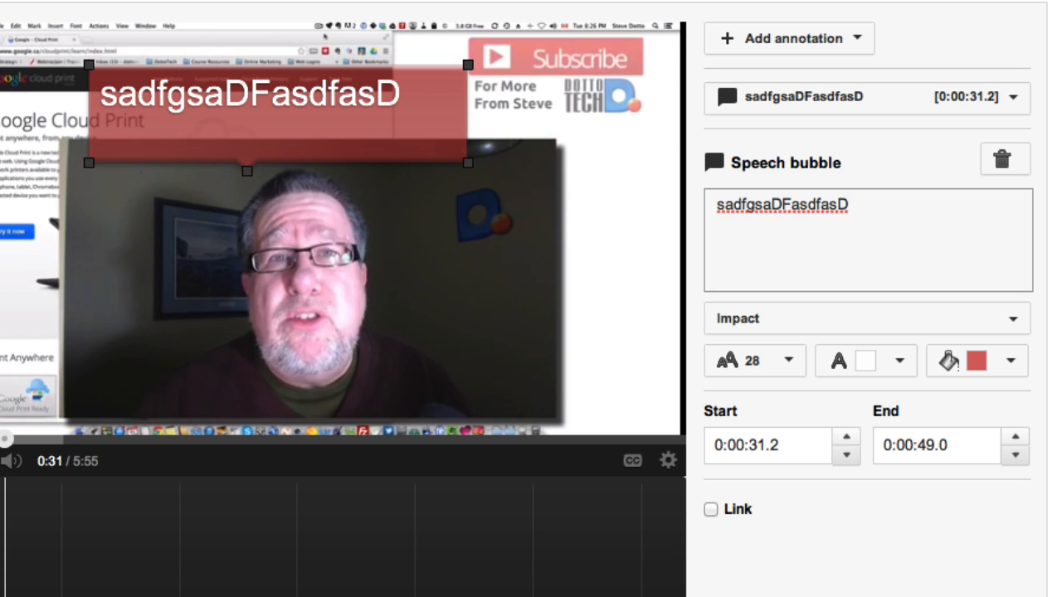
pyautogui.scroll(-3)
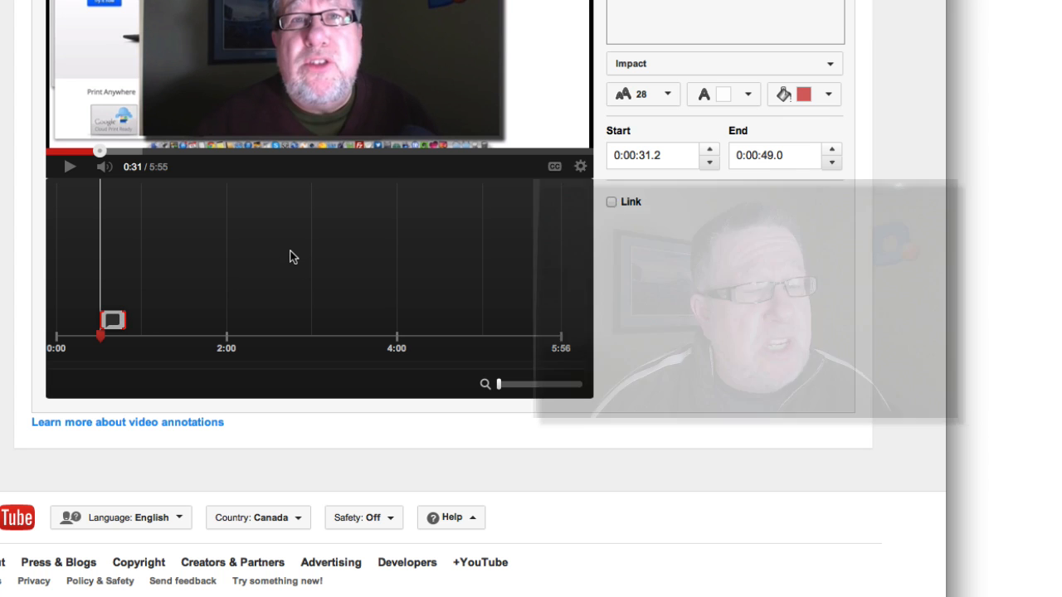
# Enable the bubble's link and browse destination types like Video, Playlist and Subscribe.
pyautogui.click(611, 202)
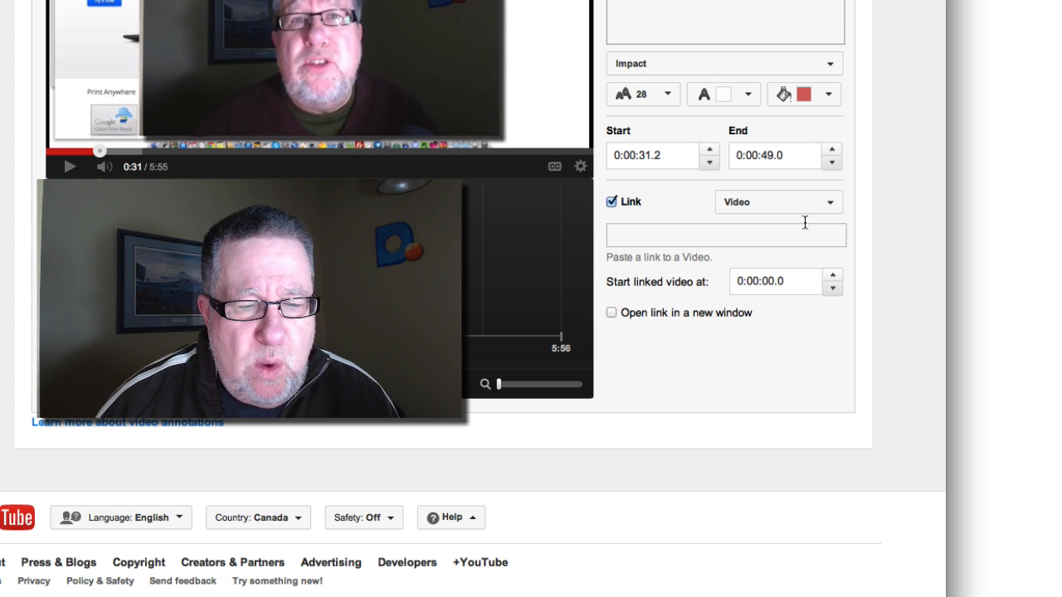
pyautogui.click(776, 201)
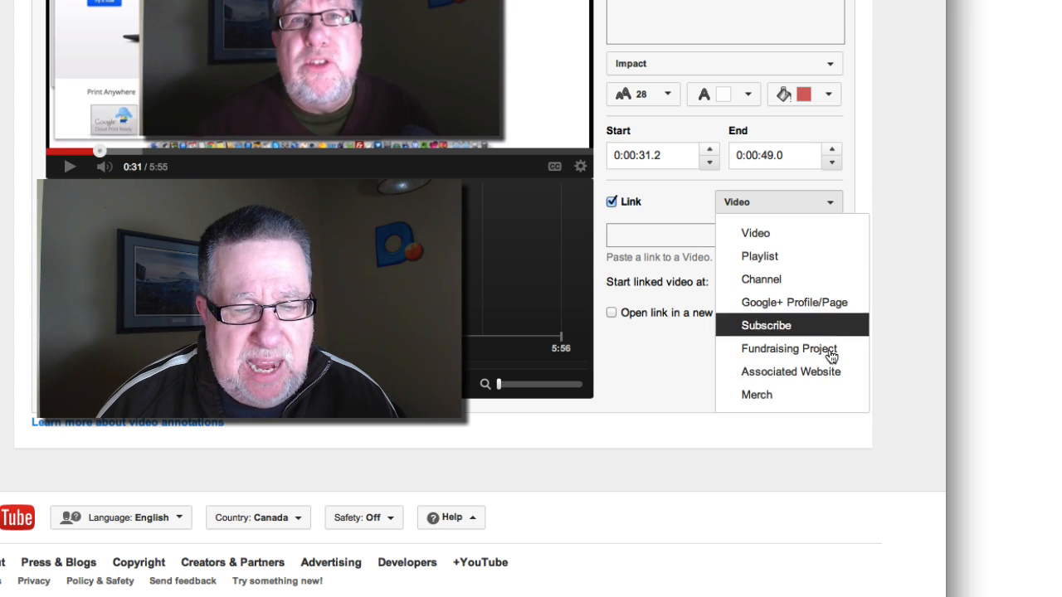
pyautogui.moveTo(799, 255)
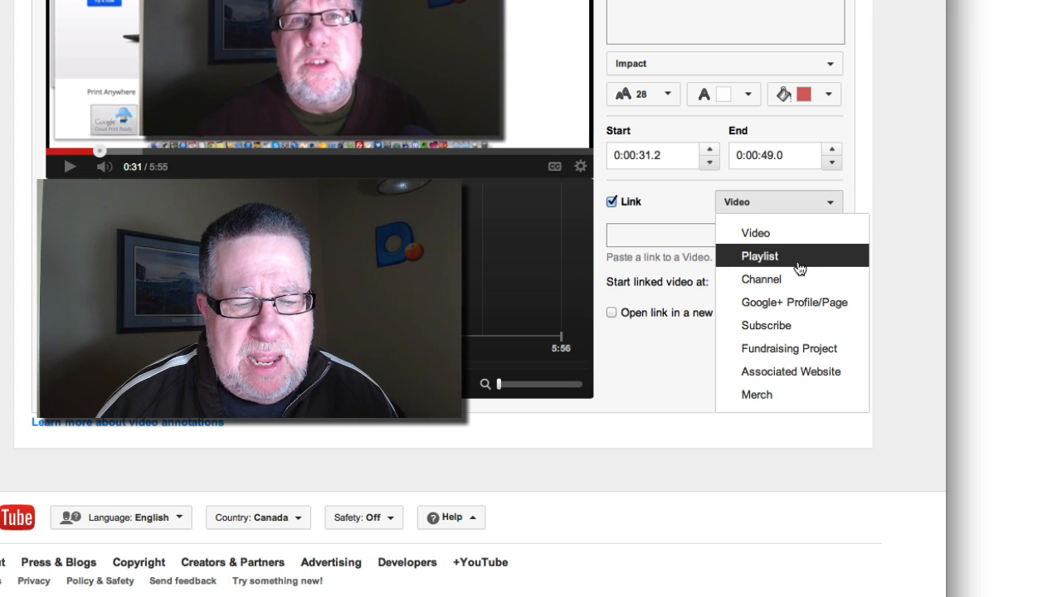
pyautogui.moveTo(794, 302)
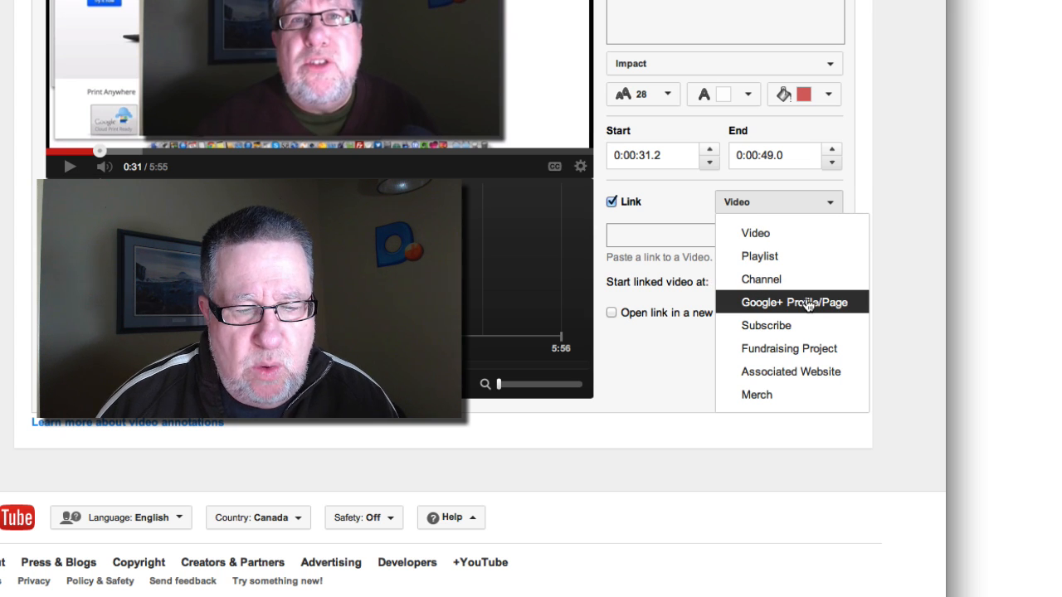
pyautogui.moveTo(792, 325)
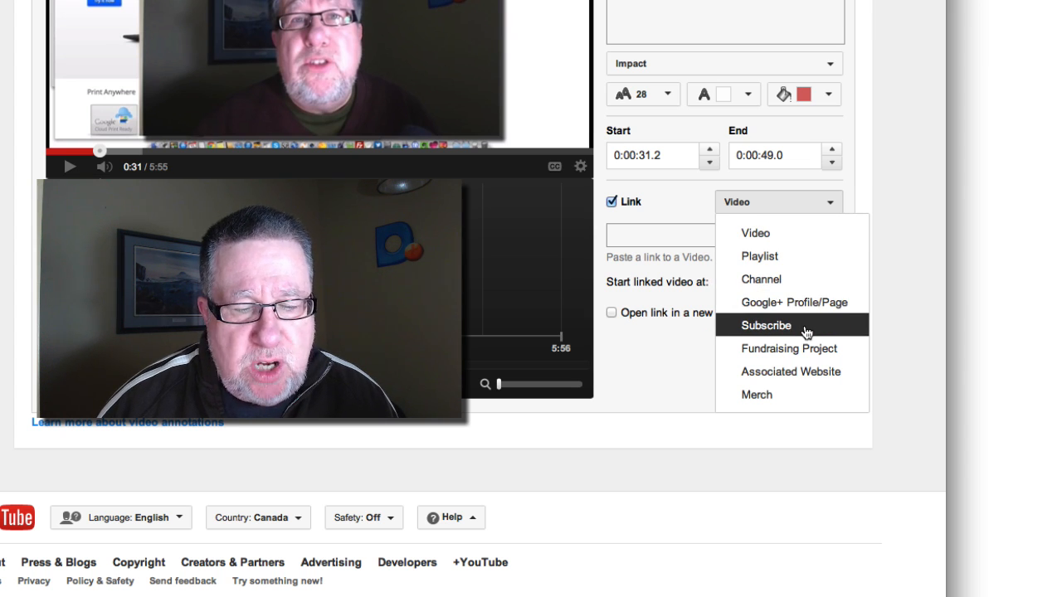
pyautogui.moveTo(788, 348)
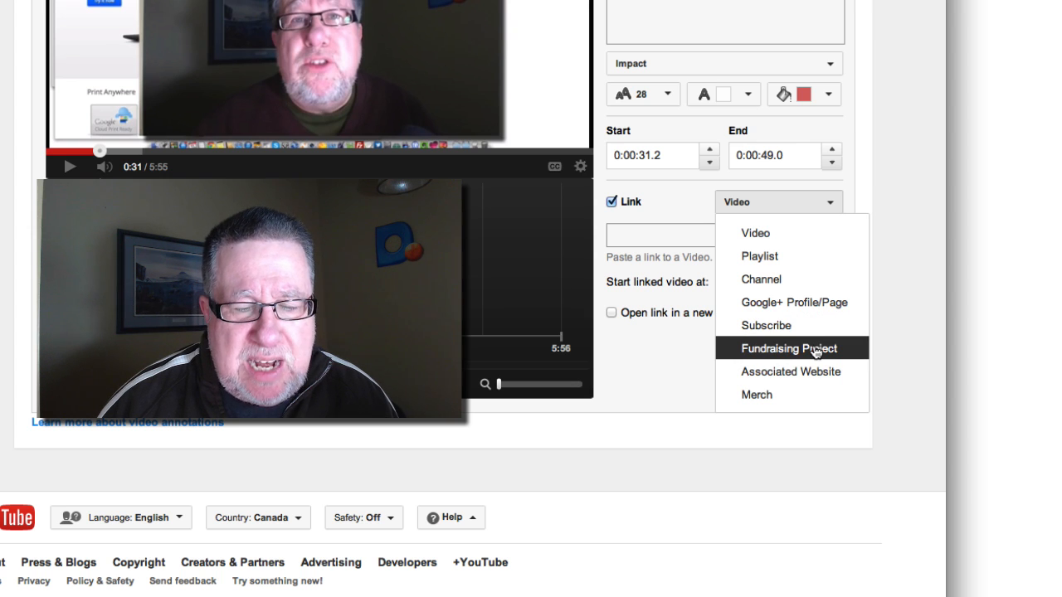
pyautogui.moveTo(790, 371)
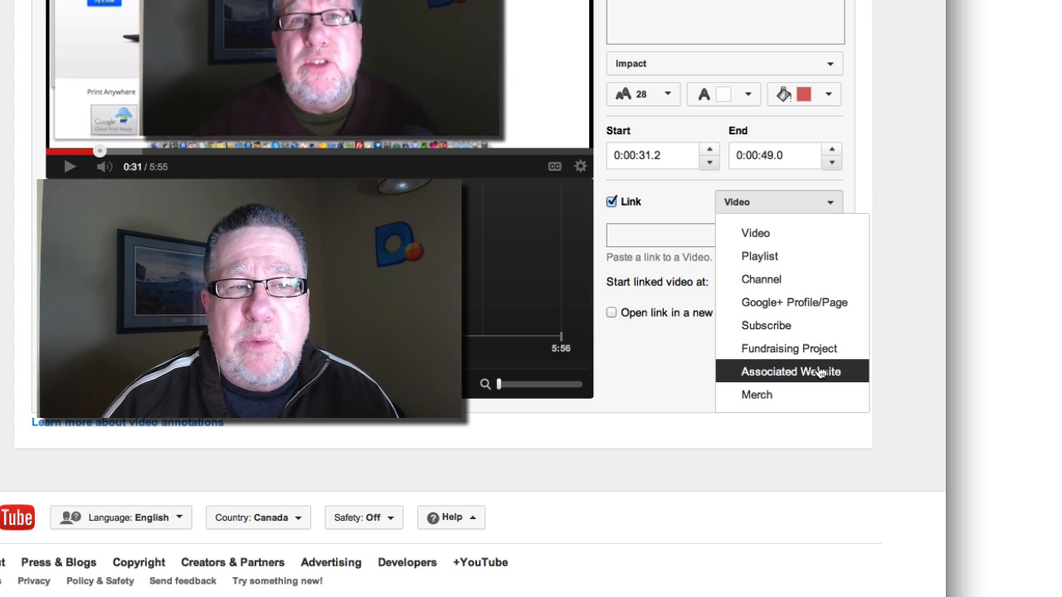
pyautogui.moveTo(799, 325)
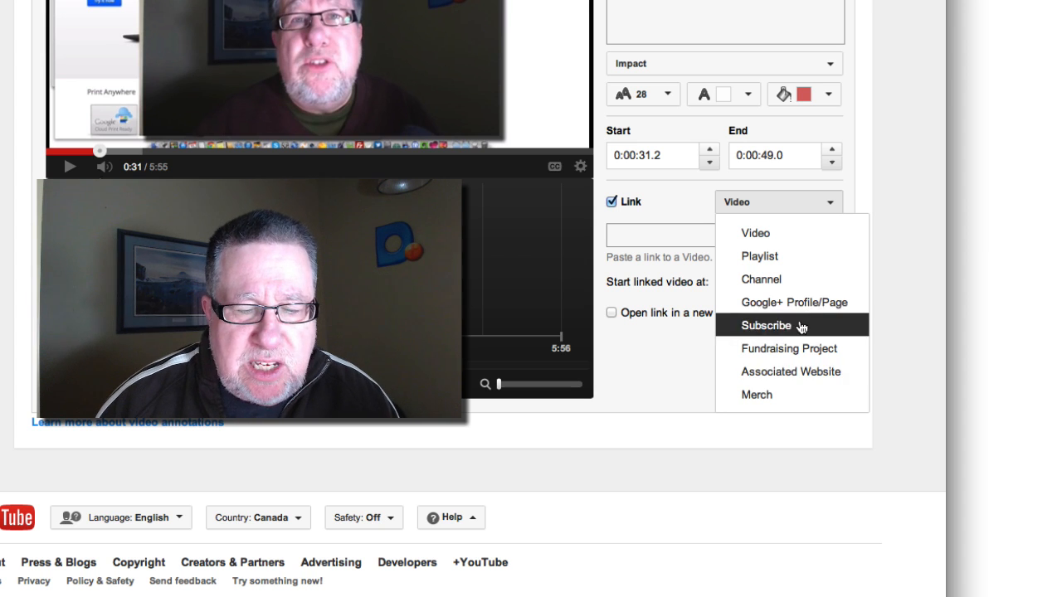
pyautogui.moveTo(789, 347)
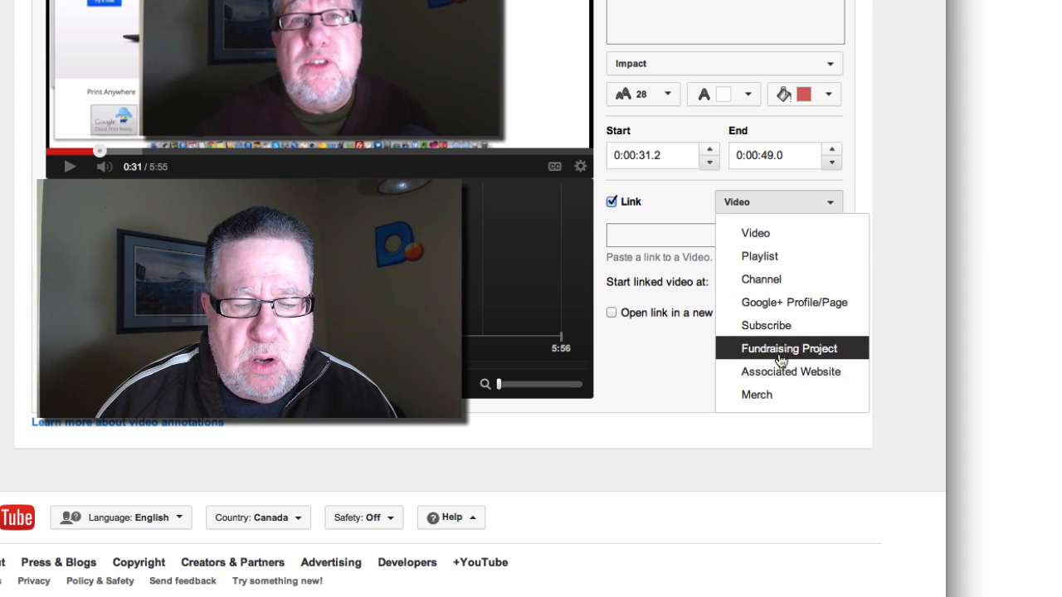
pyautogui.moveTo(790, 371)
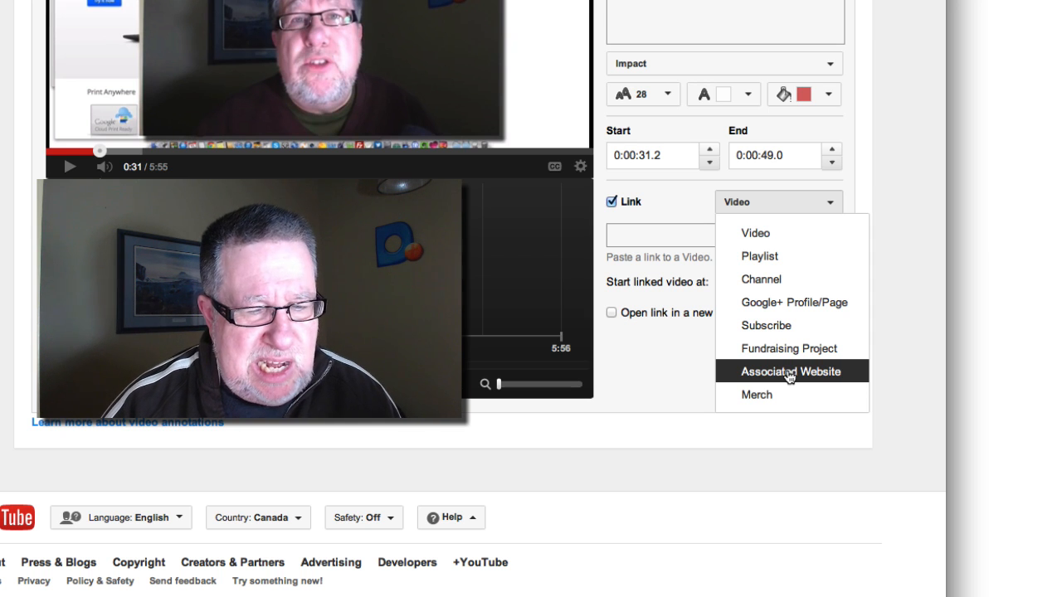
pyautogui.moveTo(780, 396)
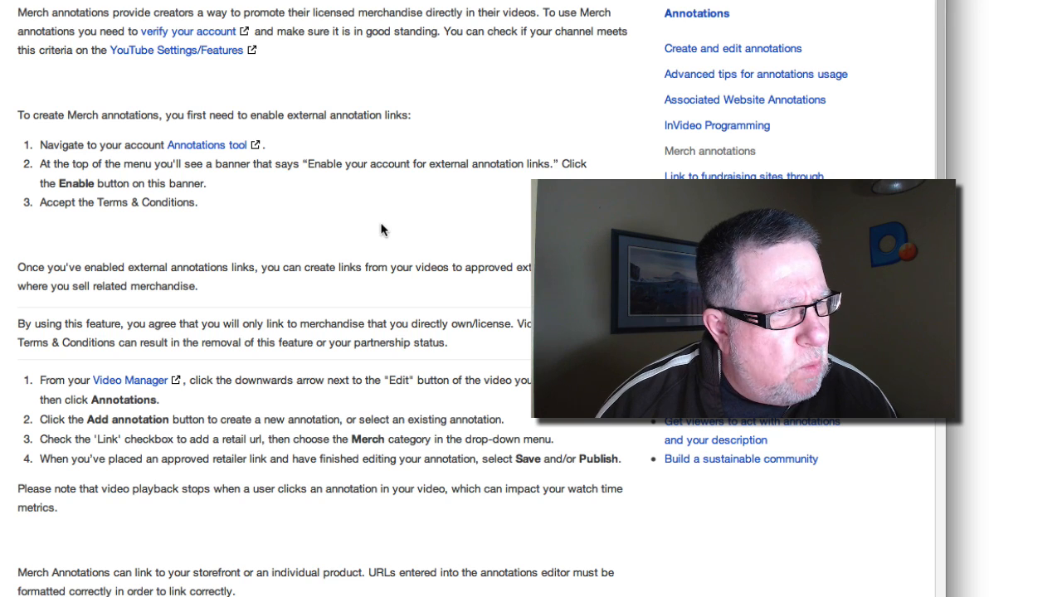
# Scroll through the Merch annotations help article, then return to the annotations editor.
pyautogui.scroll(-3)
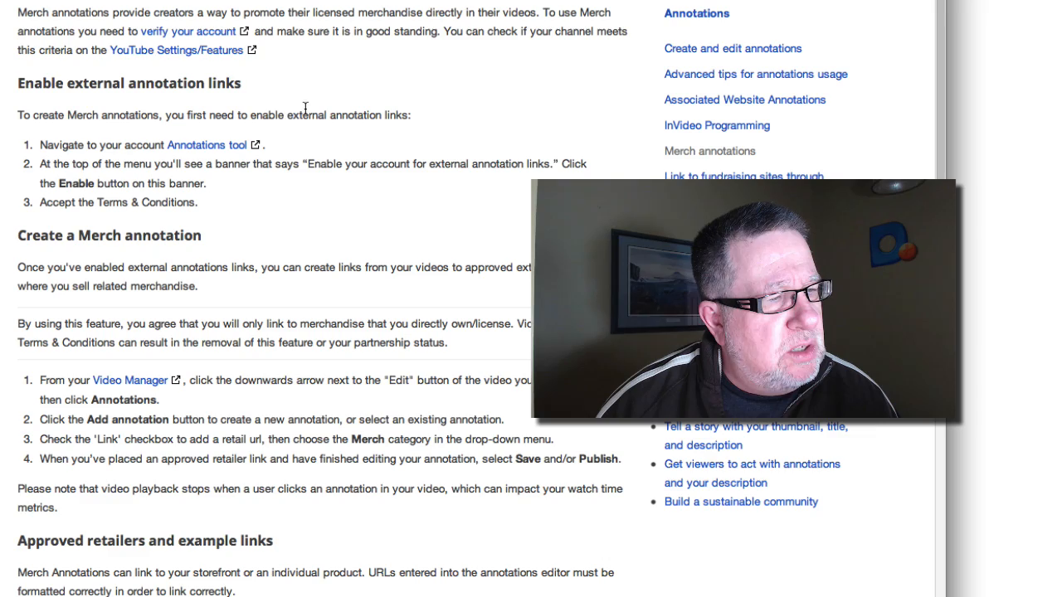
pyautogui.moveTo(331, 124)
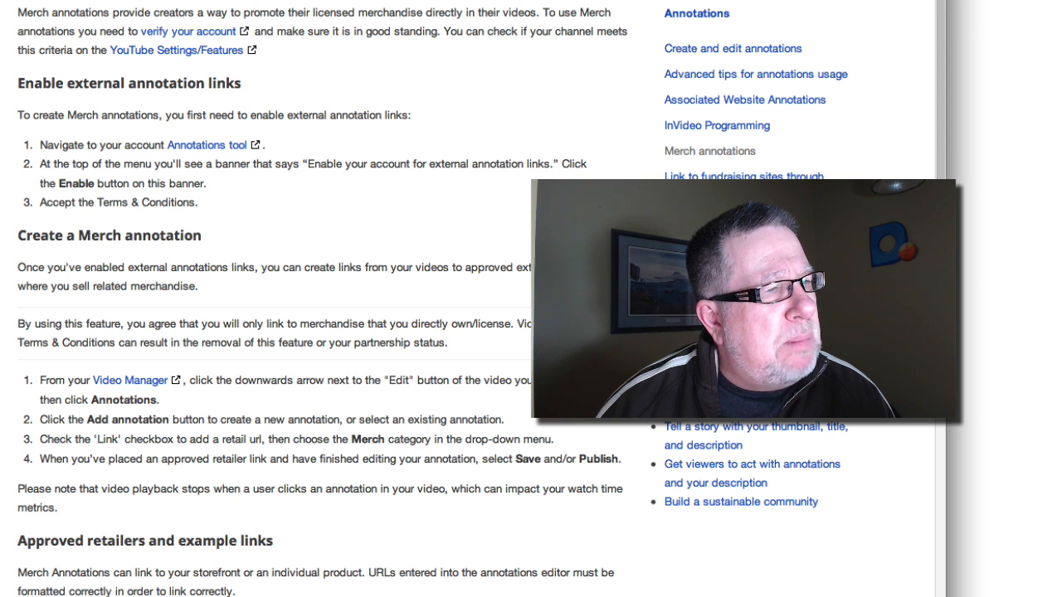
pyautogui.scroll(-3)
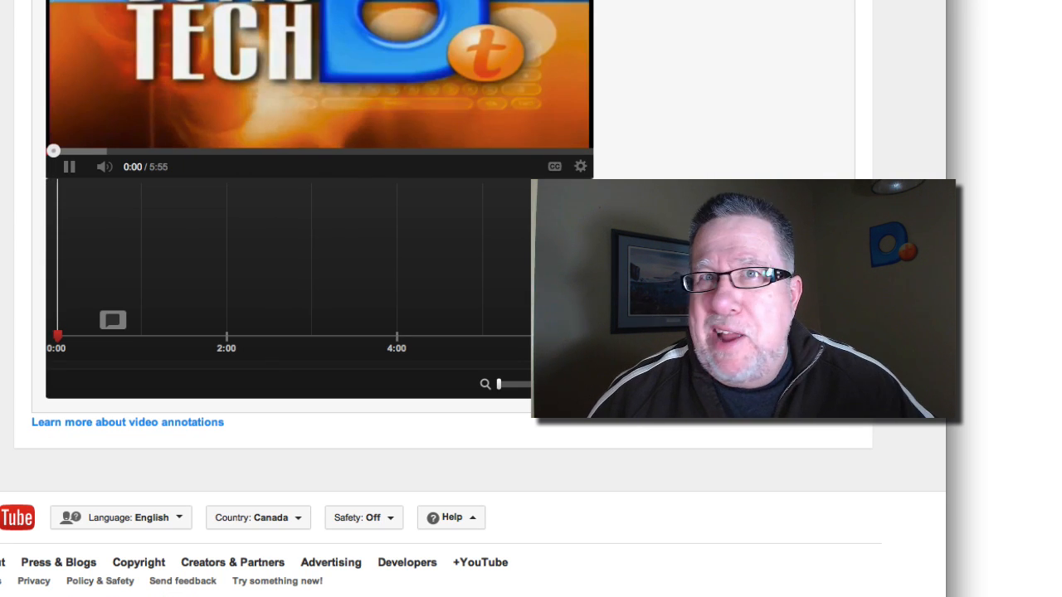
# Leave the speech bubble's link unchecked and close the bubble at 0:31.
pyautogui.click(103, 166)
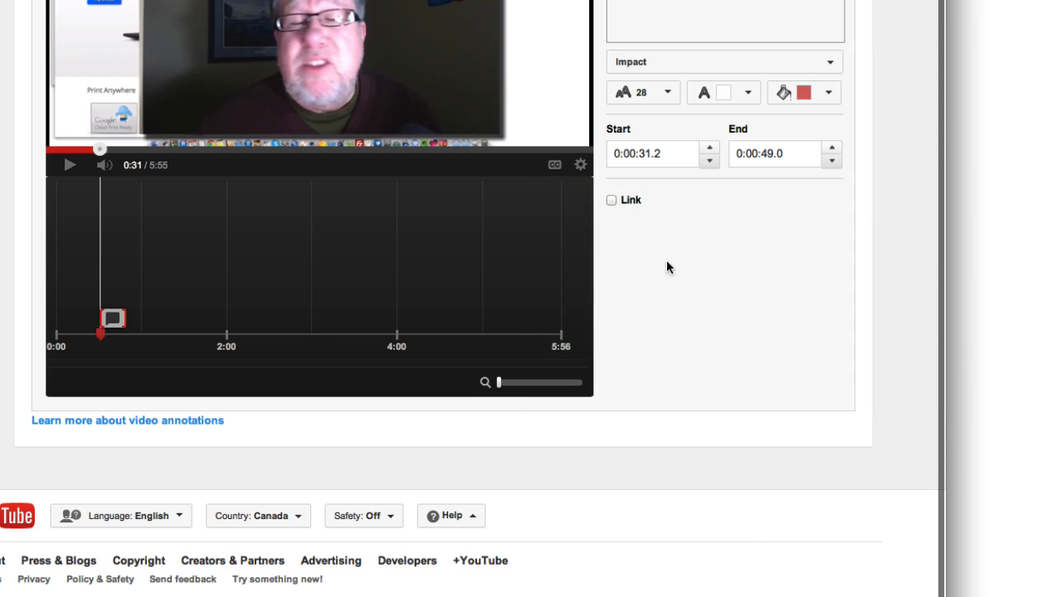
pyautogui.moveTo(904, 124)
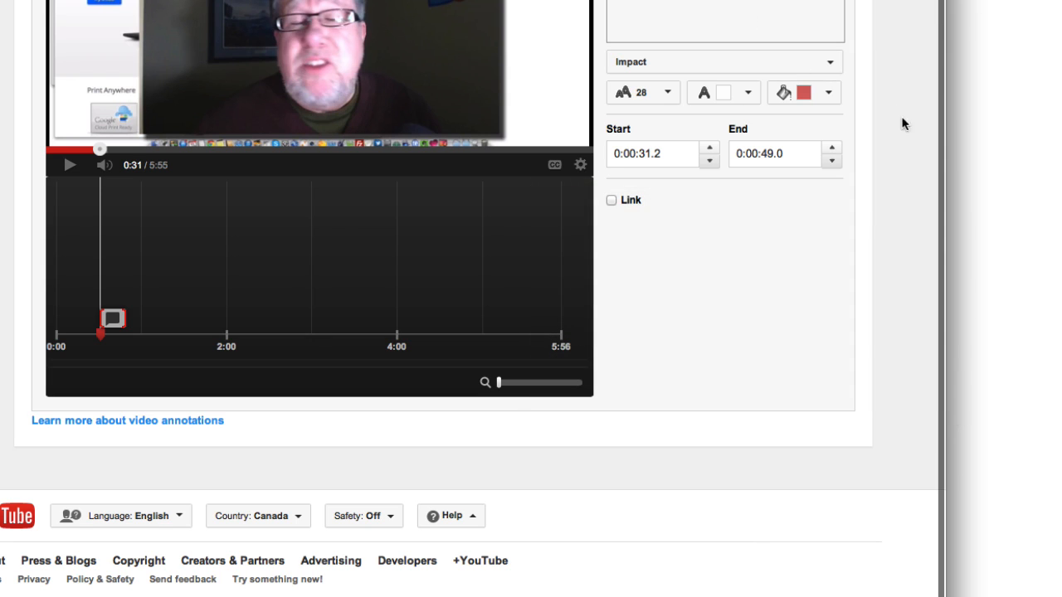
pyautogui.scroll(3)
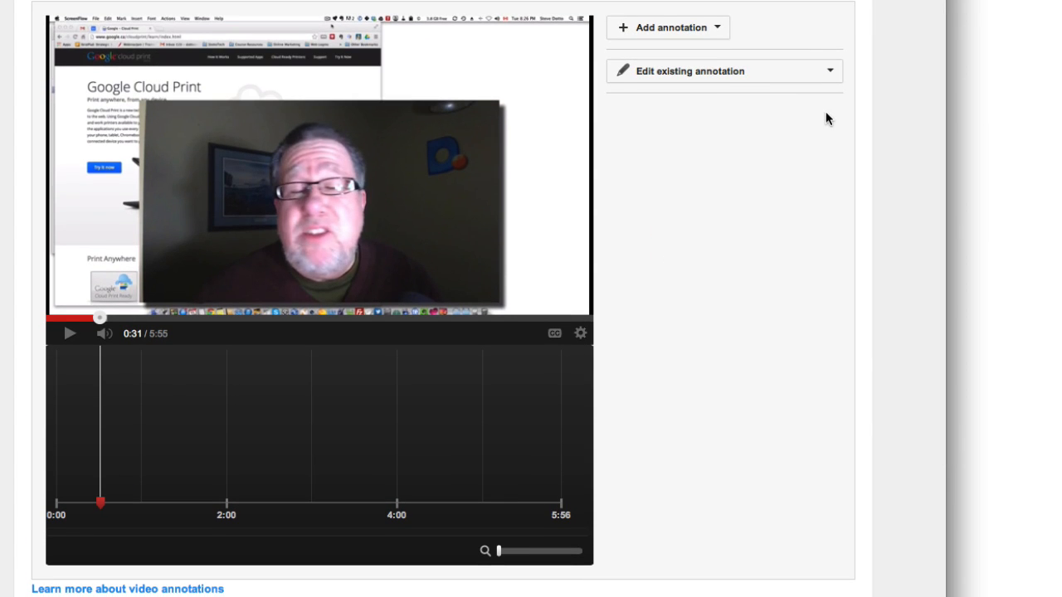
# Try a 'Big Title' Title annotation, then add a Spotlight spanning 0:31.6–0:49.4.
pyautogui.scroll(-3)
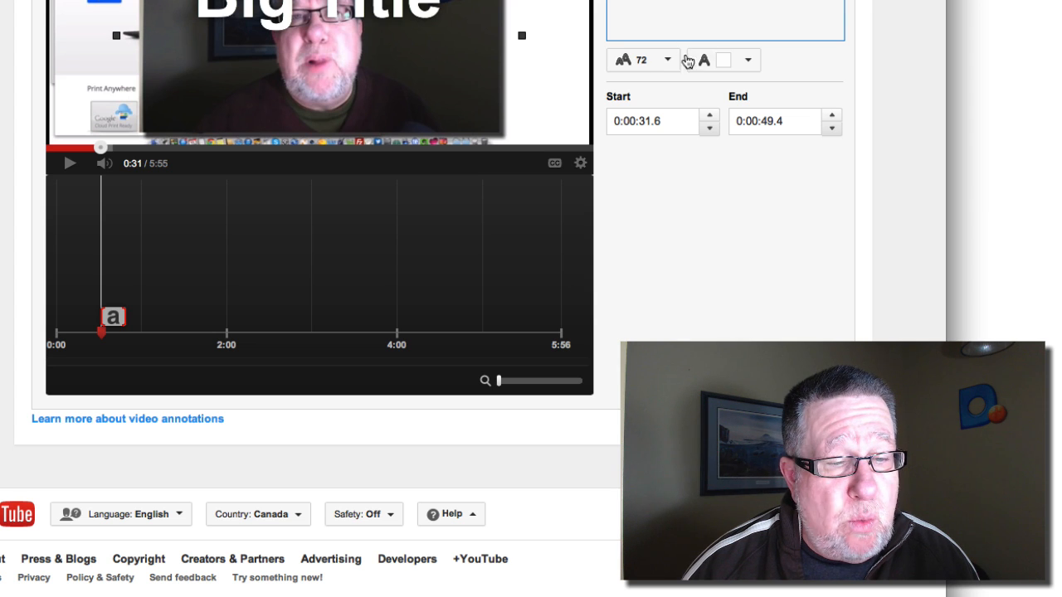
pyautogui.click(667, 60)
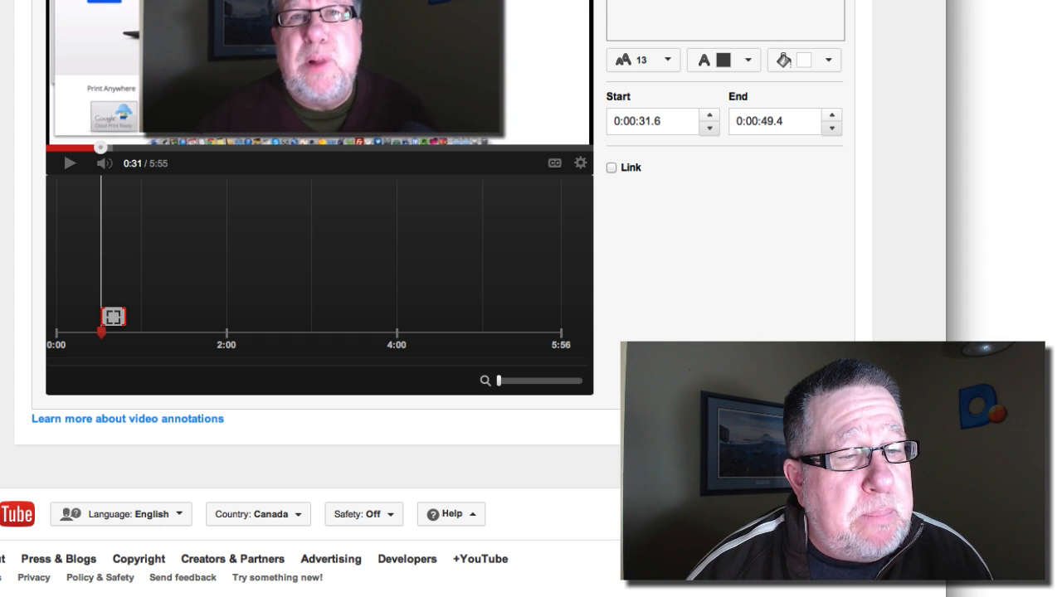
# Link the Spotlight to the dottotech channel's Subscribe URL, opening in a new window.
pyautogui.click(612, 167)
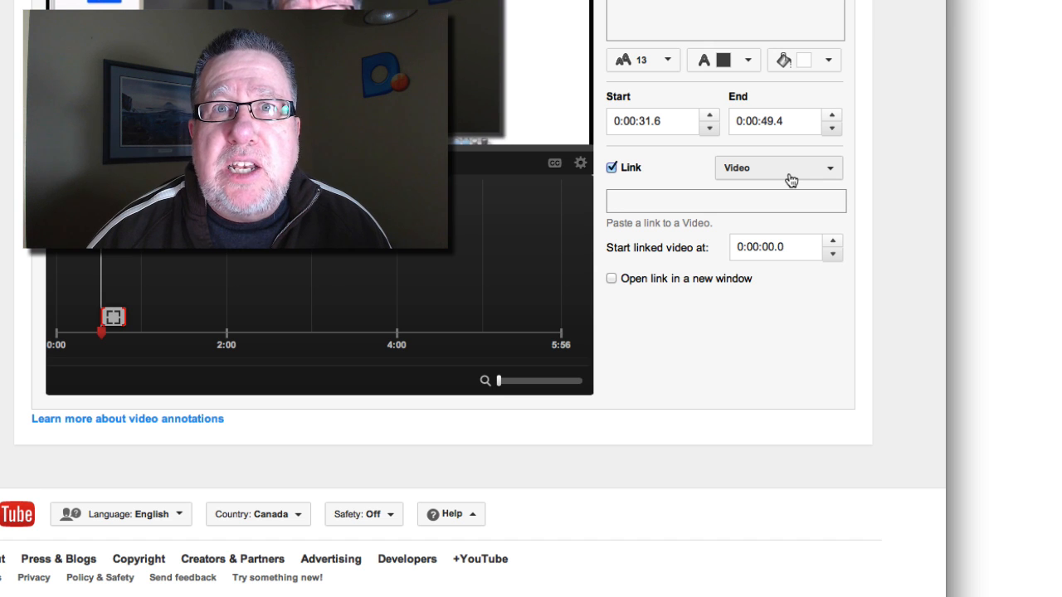
pyautogui.click(726, 200)
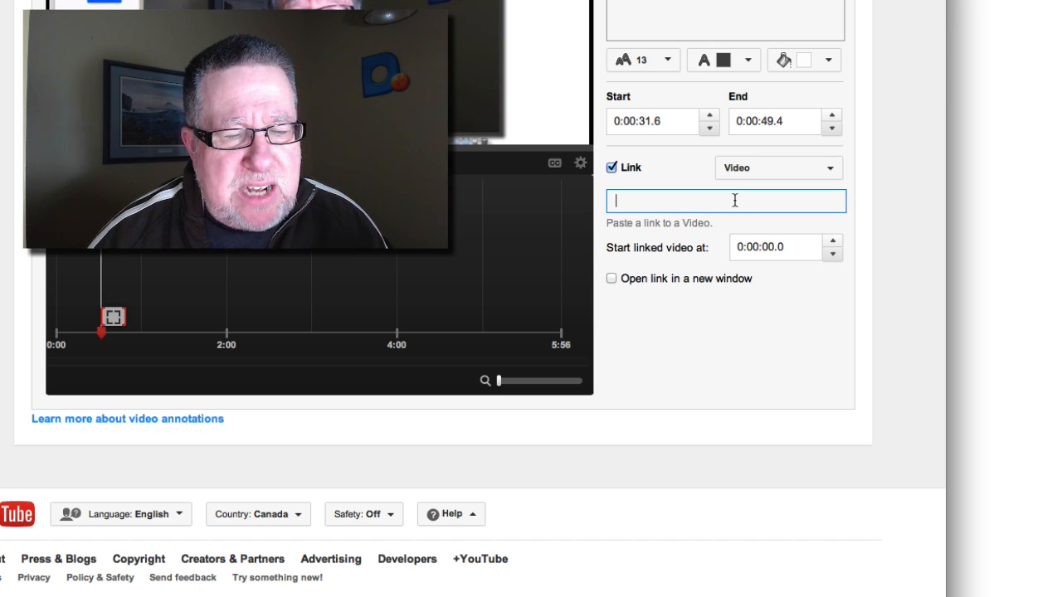
pyautogui.write('#')
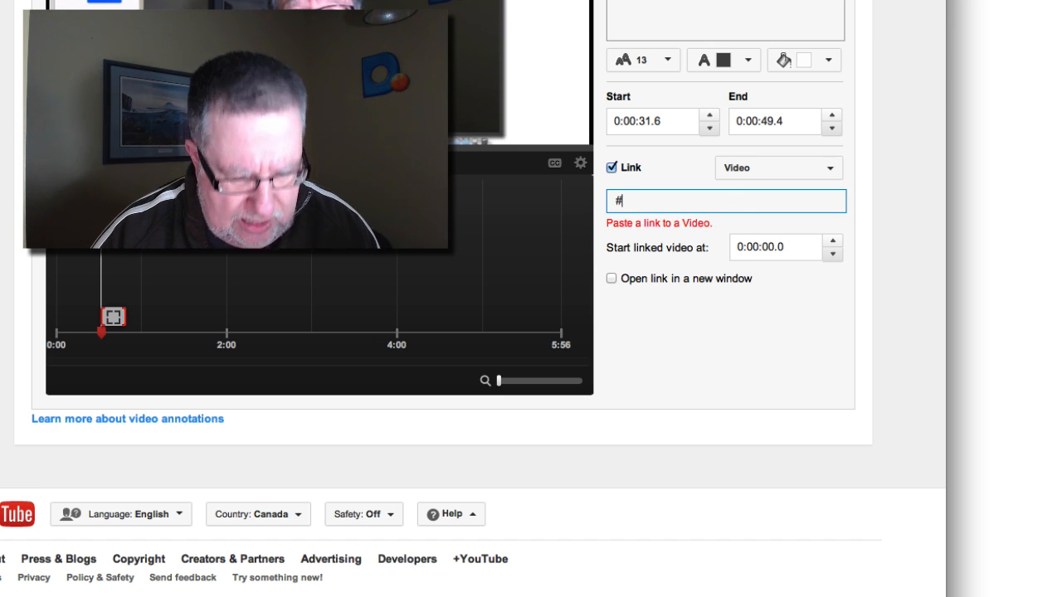
pyautogui.write('yts')
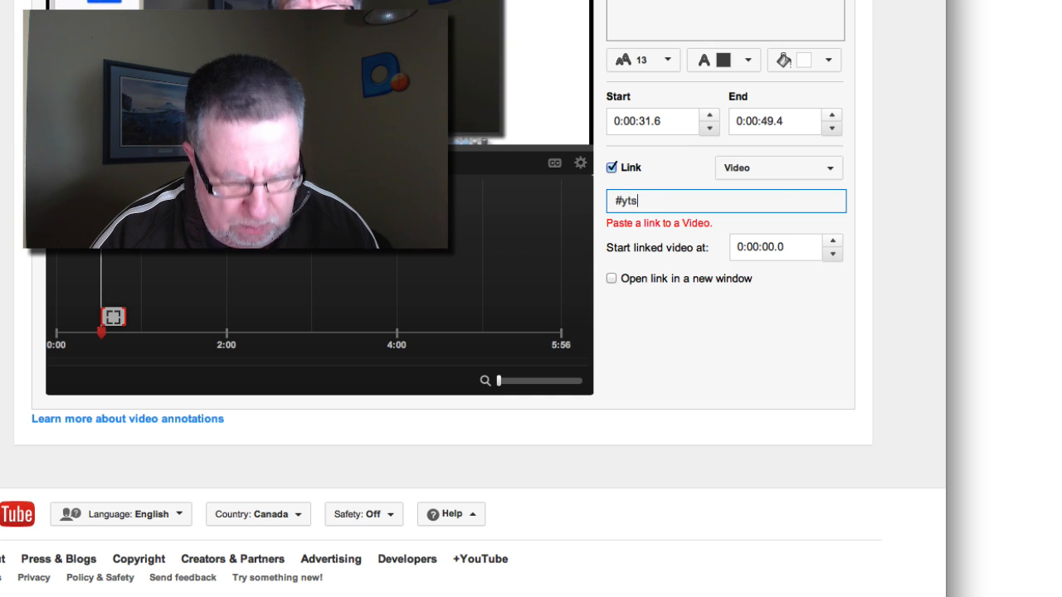
pyautogui.click(777, 168)
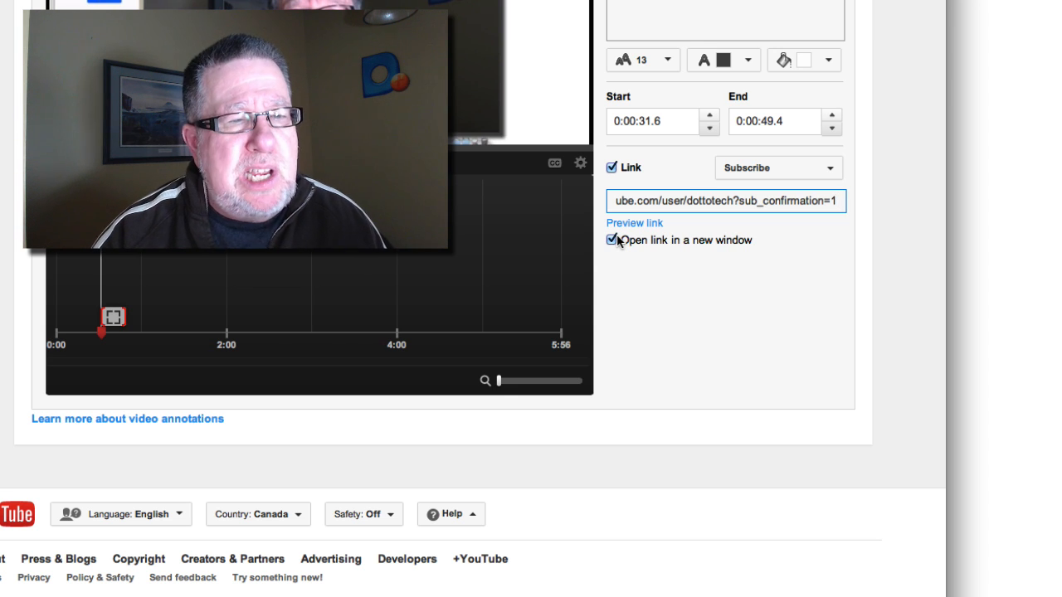
pyautogui.moveTo(375, 333)
pyautogui.write('0')
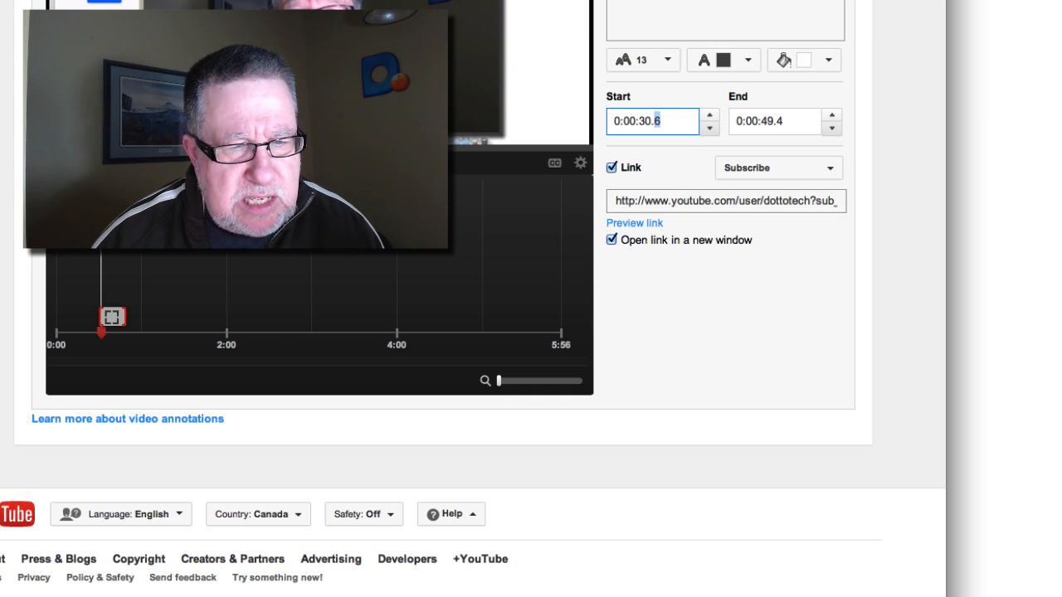
# End the Spotlight at 0:01:03.0 and verify the timing by playing to 1:03.
pyautogui.click(775, 121)
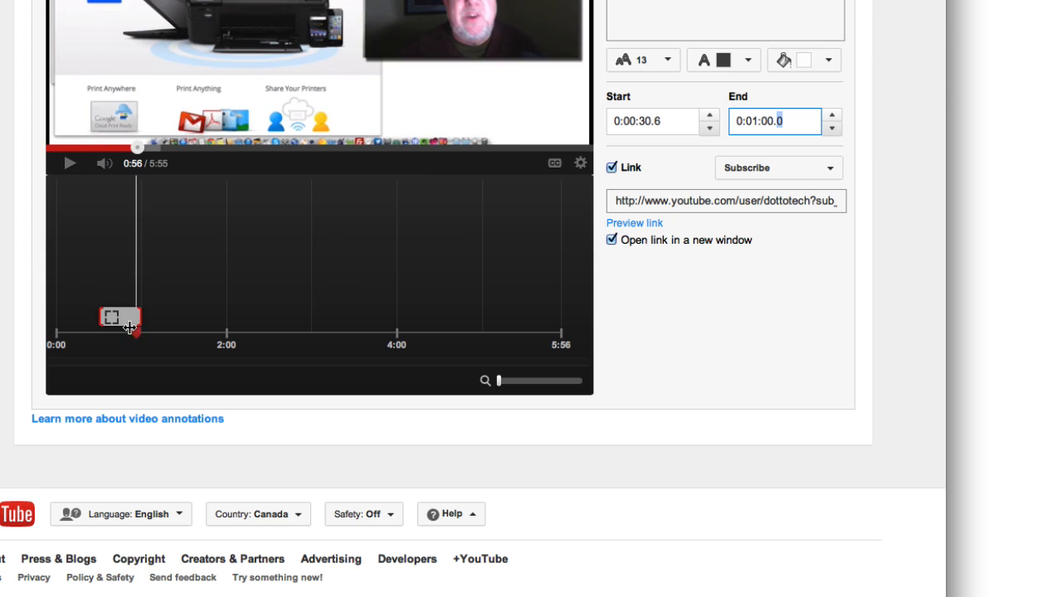
pyautogui.moveTo(218, 341)
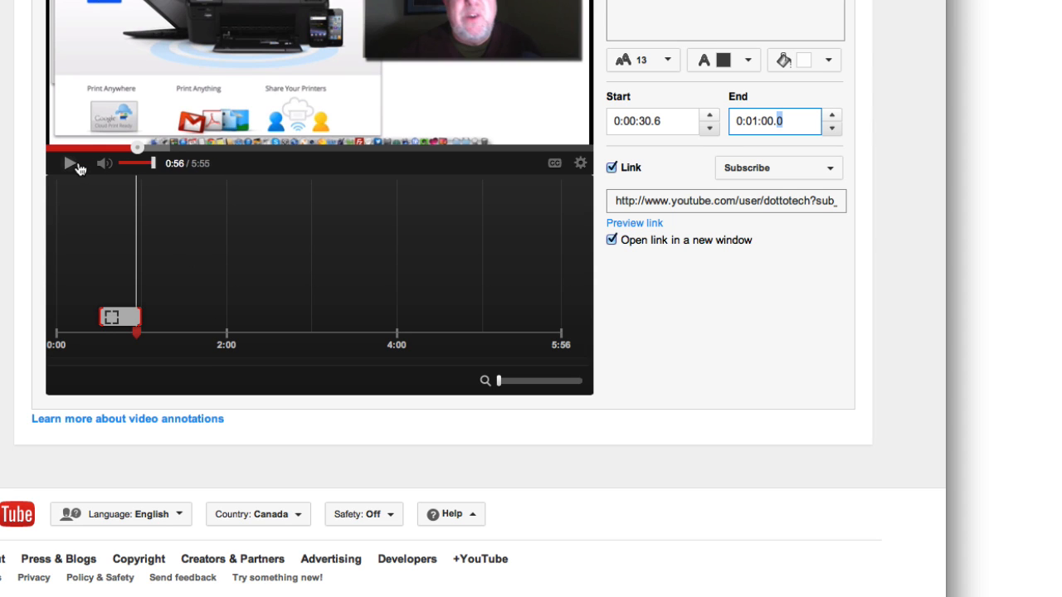
pyautogui.click(71, 163)
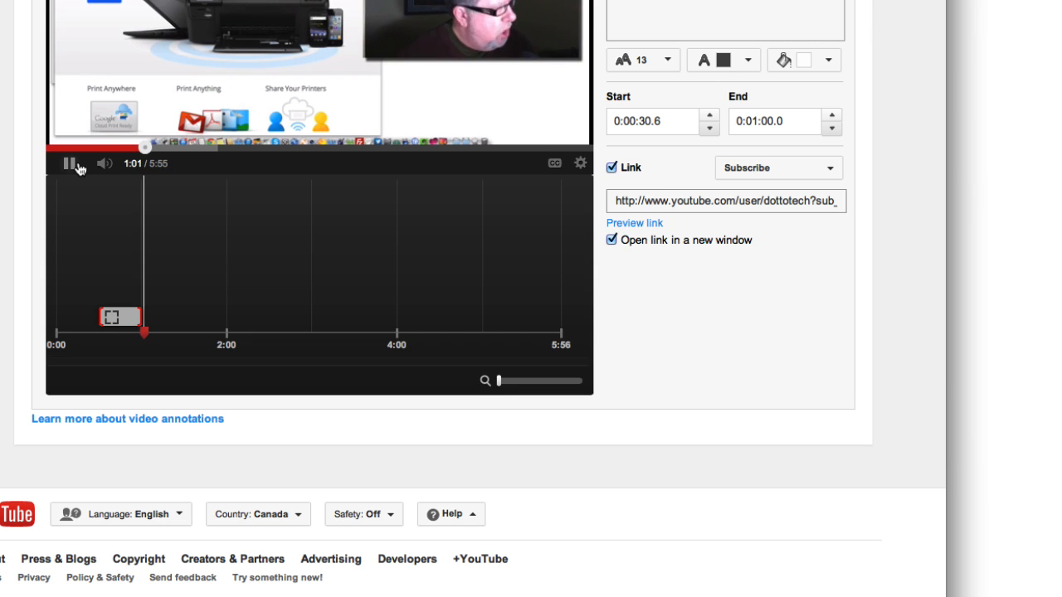
pyautogui.click(68, 163)
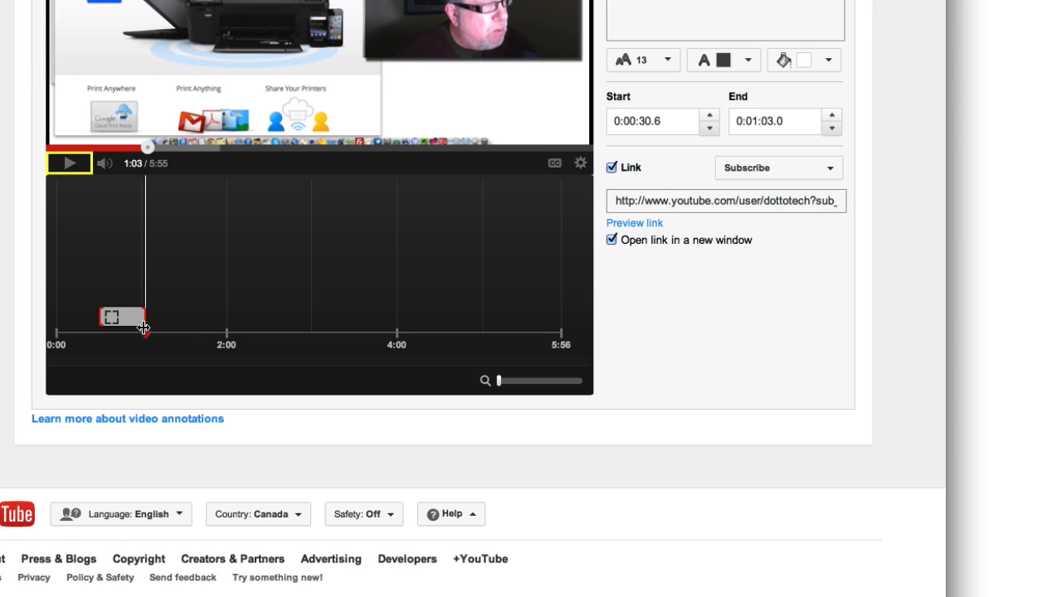
pyautogui.moveTo(347, 60)
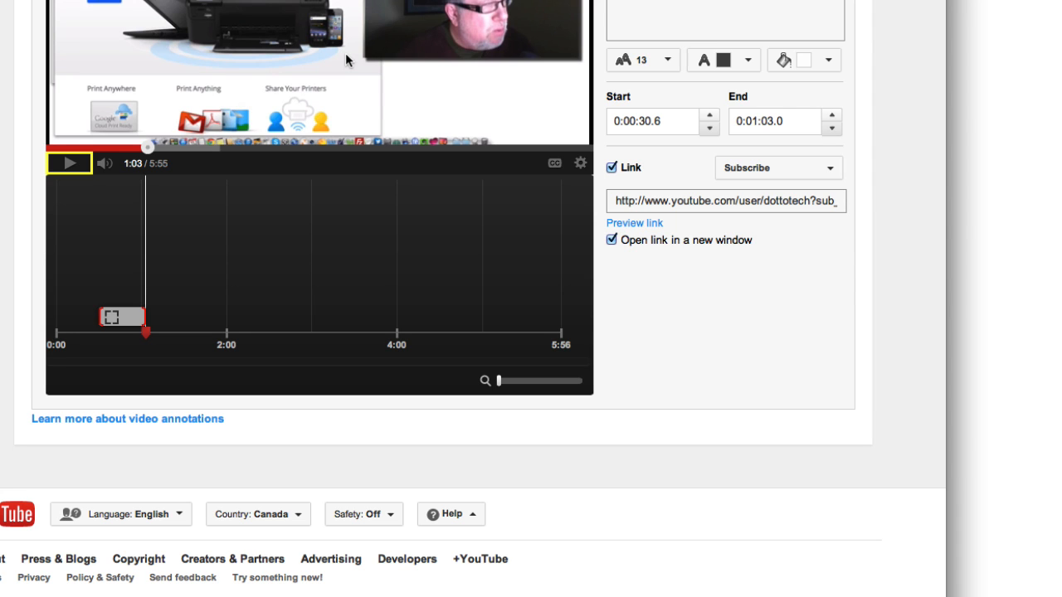
pyautogui.scroll(3)
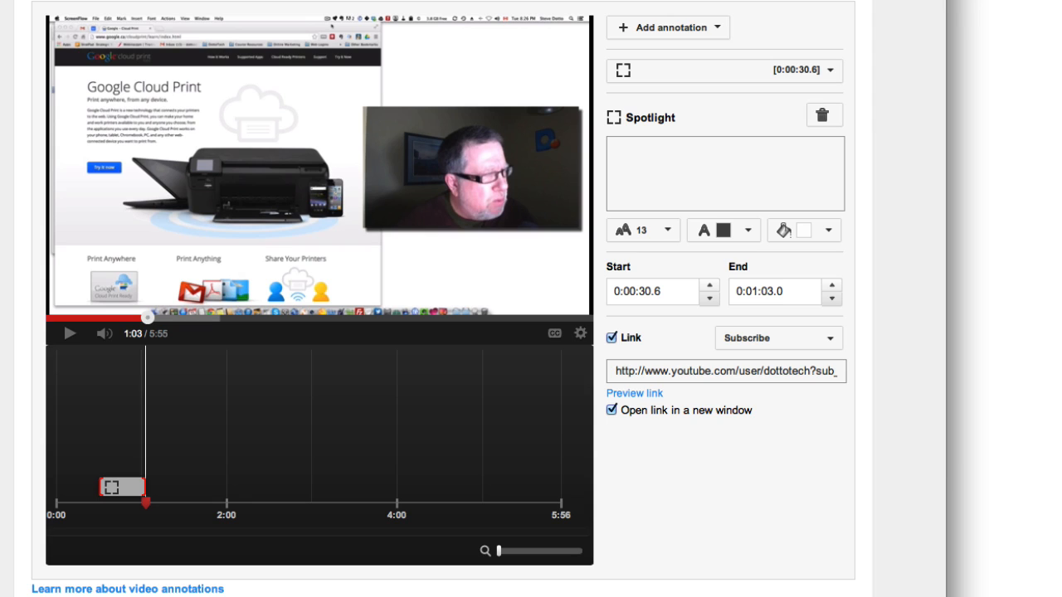
pyautogui.moveTo(557, 123)
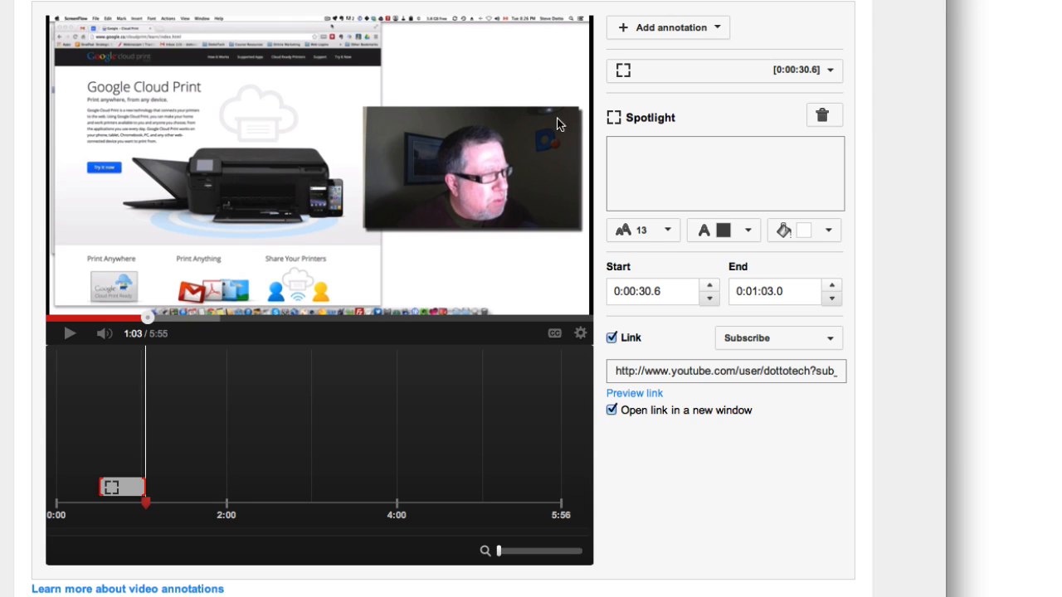
pyautogui.moveTo(143, 499)
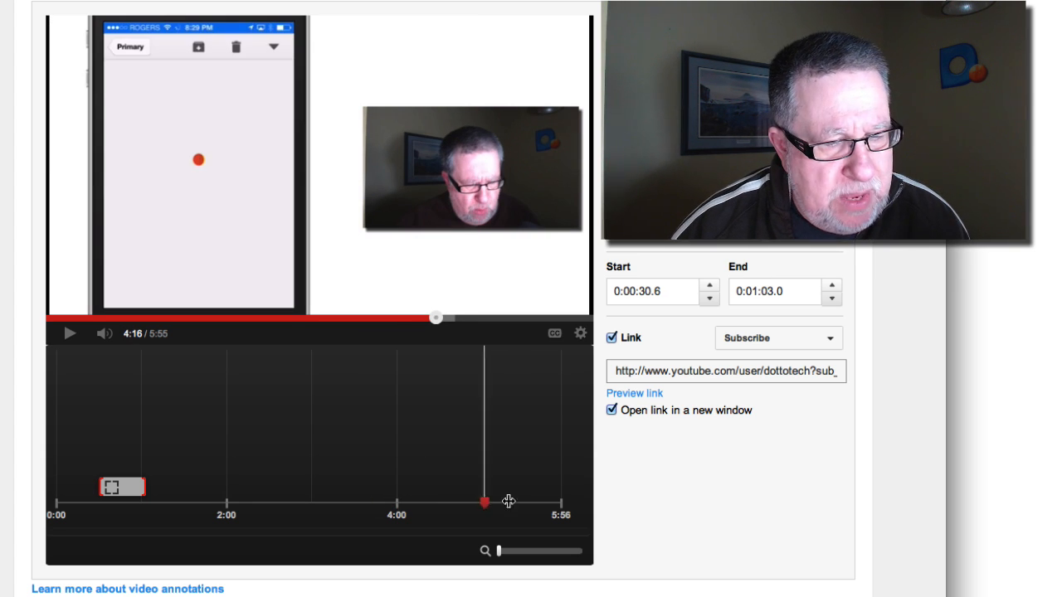
# Place a Spotlight over the end Subscribe graphic, linked to the channel subscribe page.
pyautogui.moveTo(486, 501); pyautogui.dragTo(516, 502)
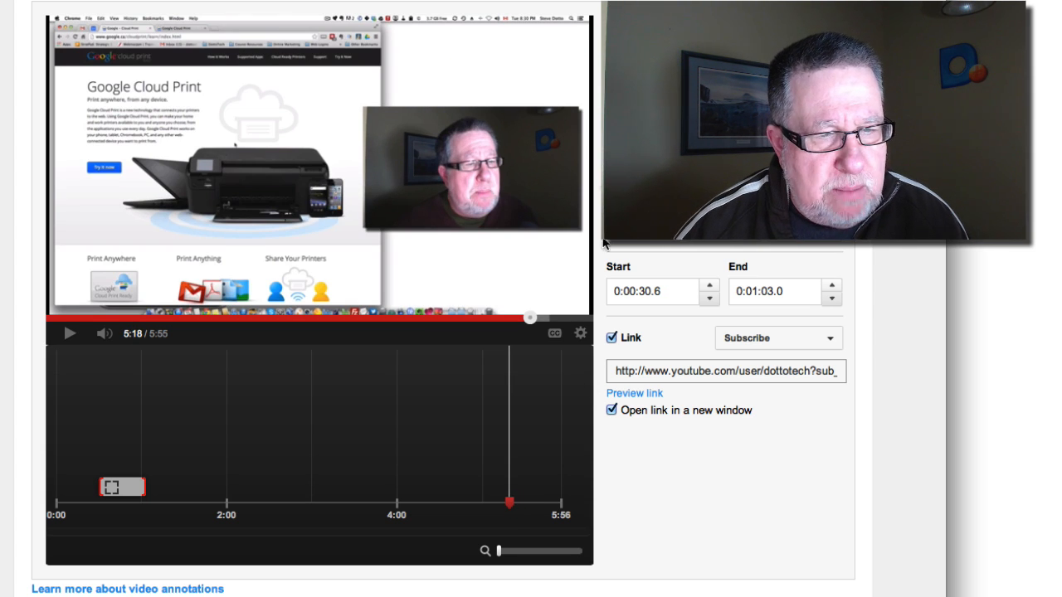
pyautogui.moveTo(64, 340)
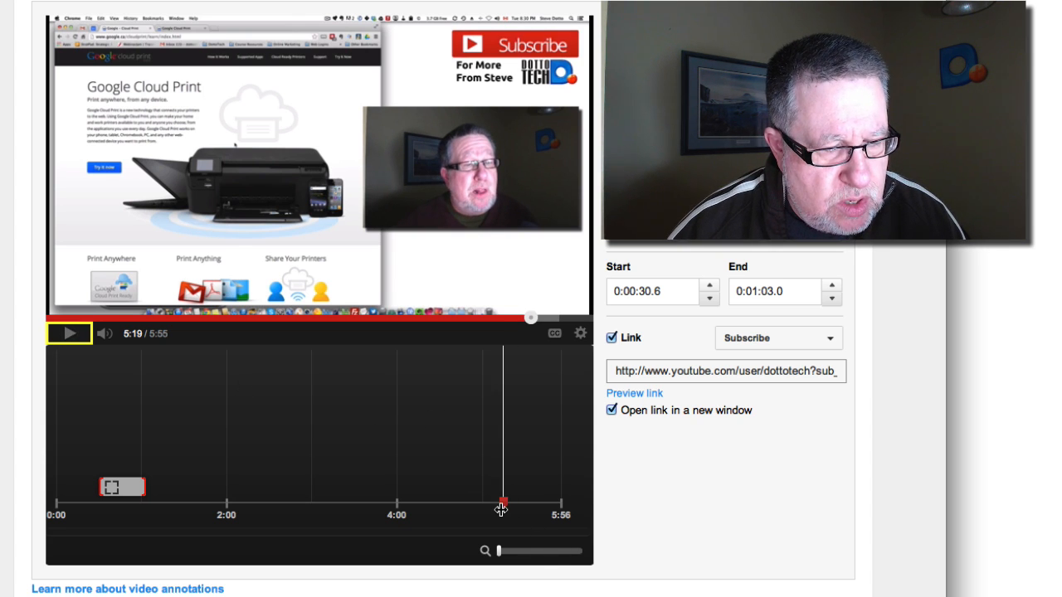
pyautogui.click(70, 333)
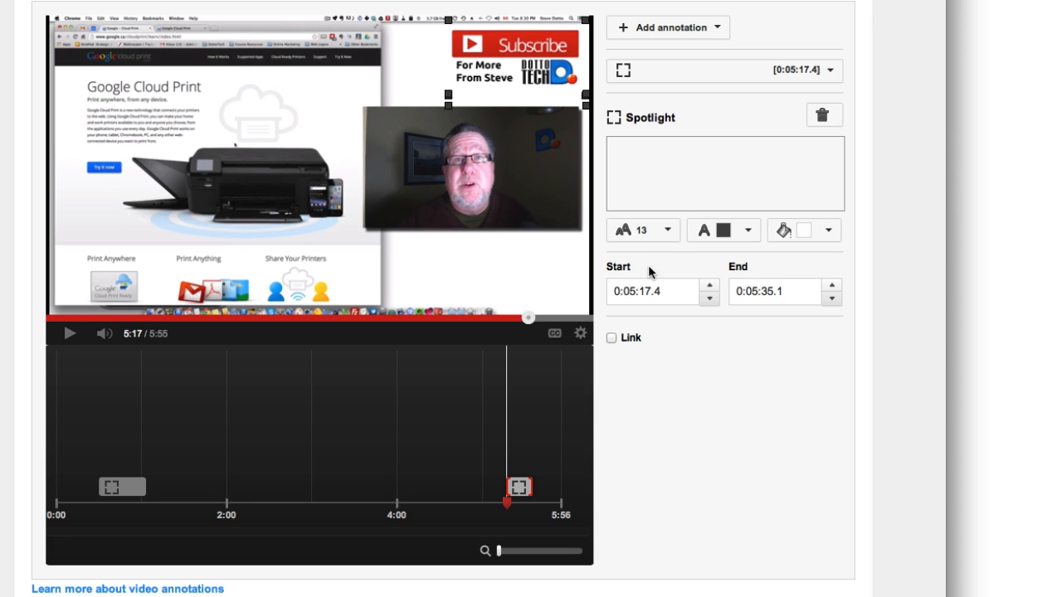
pyautogui.click(611, 338)
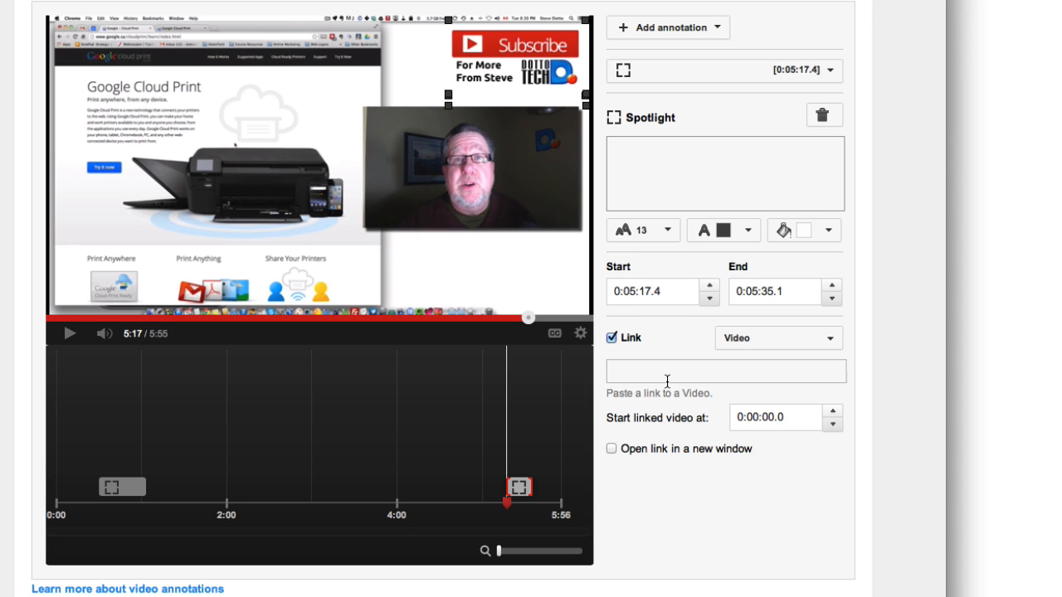
pyautogui.write('#')
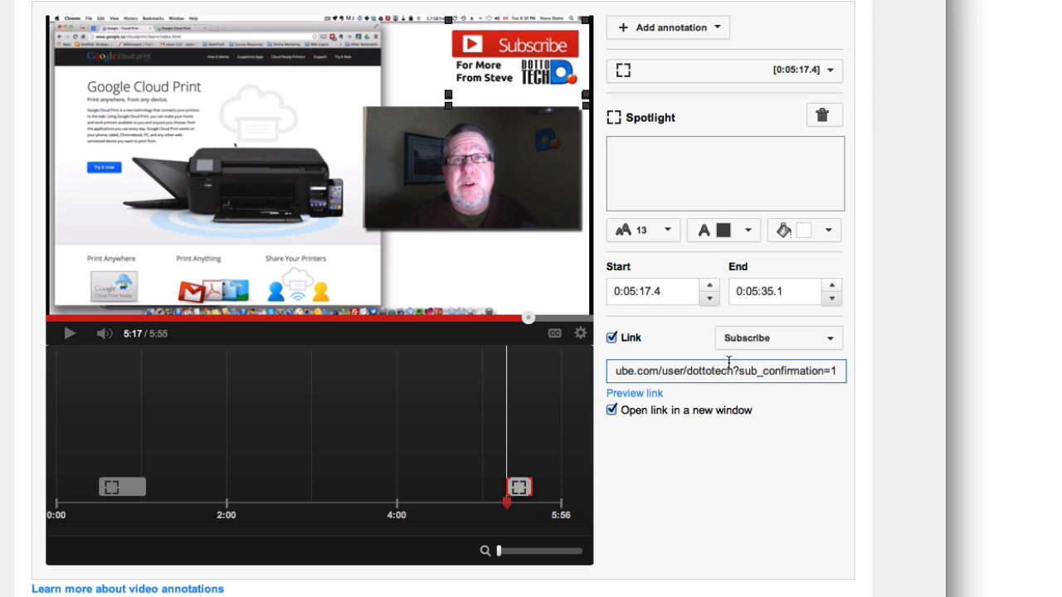
pyautogui.moveTo(521, 486)
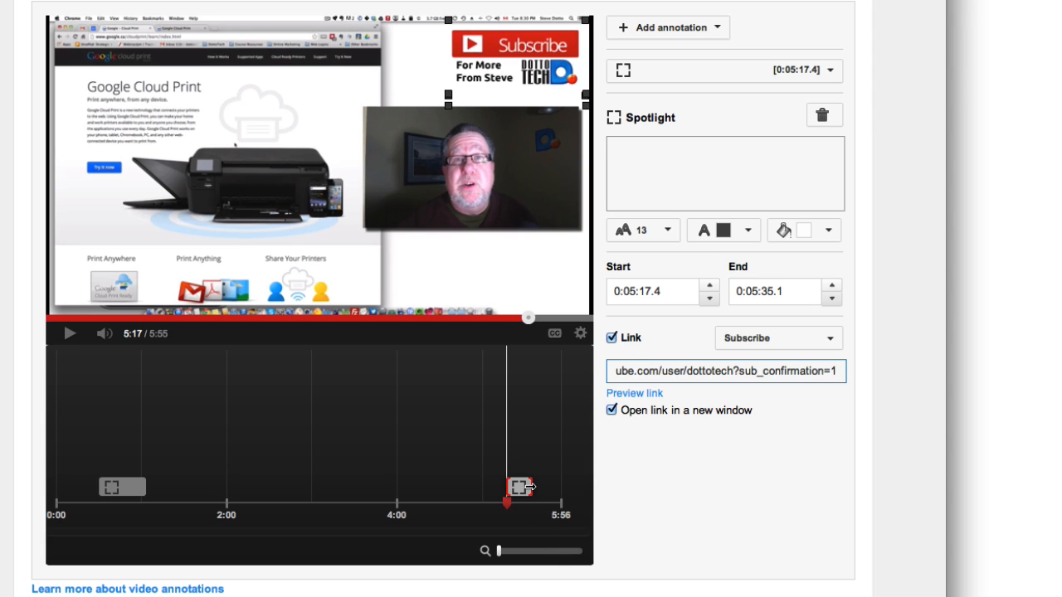
# Extend the spotlight to run from 5:17.4 until 5:53.0, preview it, and save.
pyautogui.moveTo(519, 487); pyautogui.dragTo(560, 487)
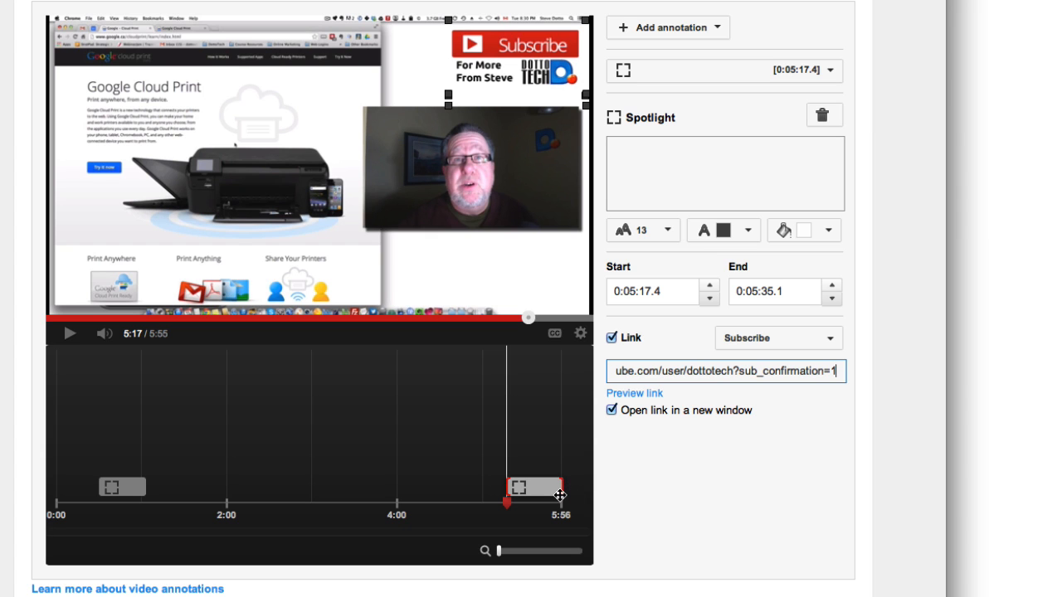
pyautogui.moveTo(559, 497); pyautogui.dragTo(531, 504)
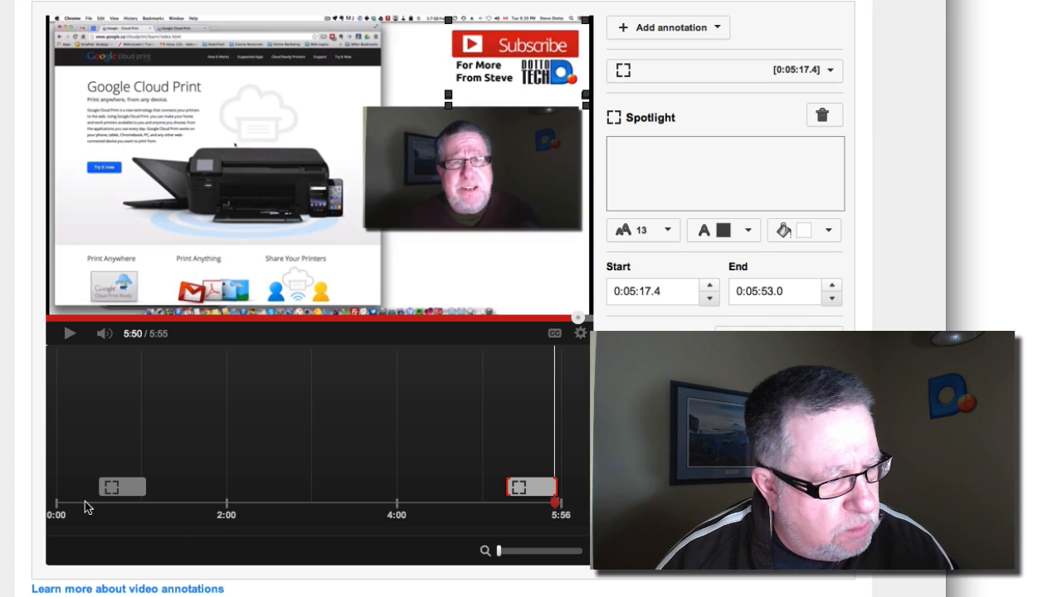
pyautogui.click(70, 333)
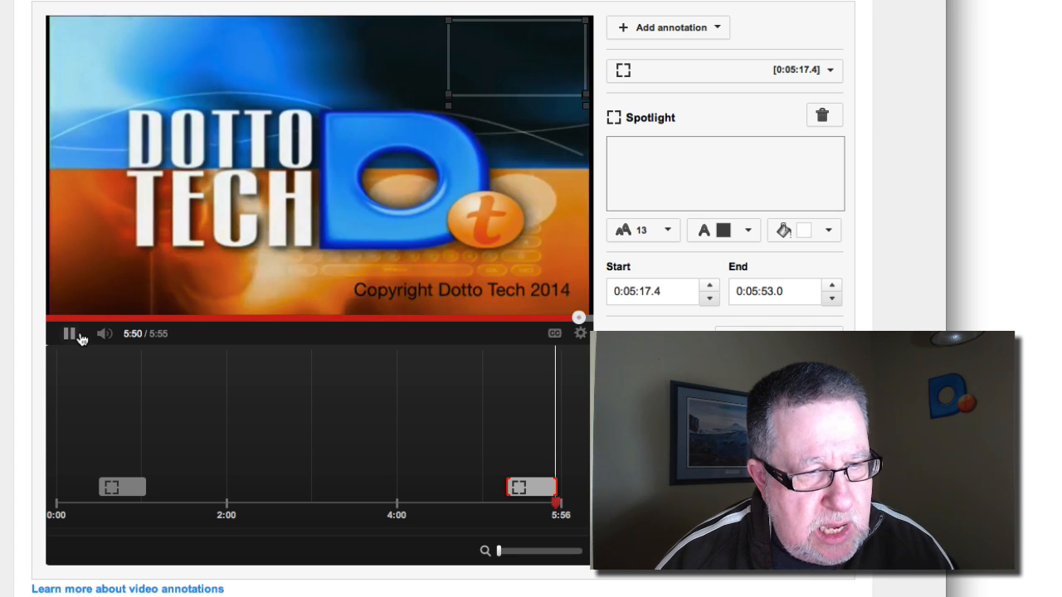
pyautogui.click(70, 332)
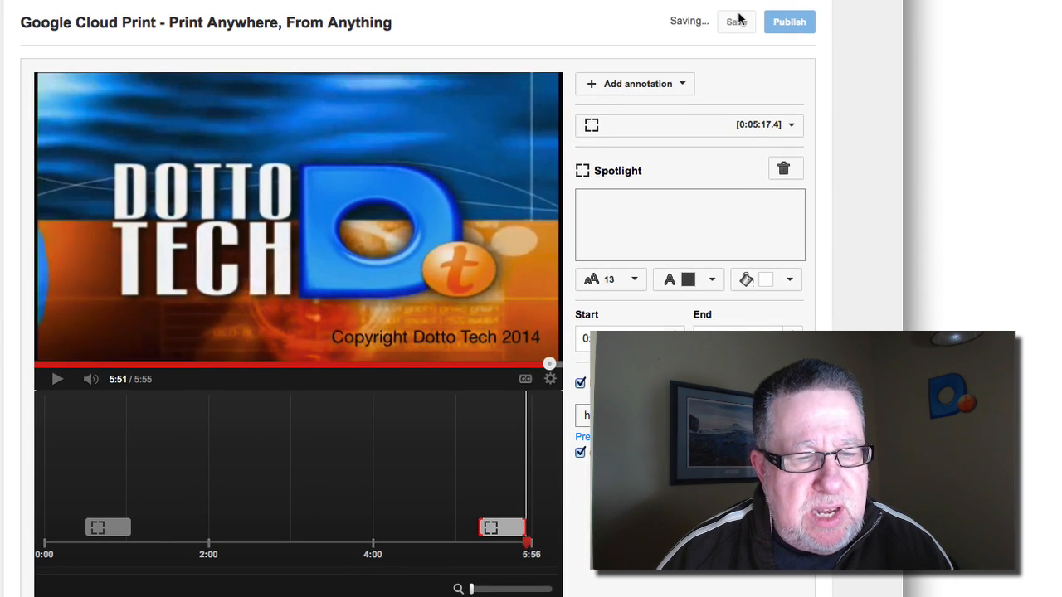
# Publish the Google Cloud Print video's annotation changes.
pyautogui.click(789, 21)
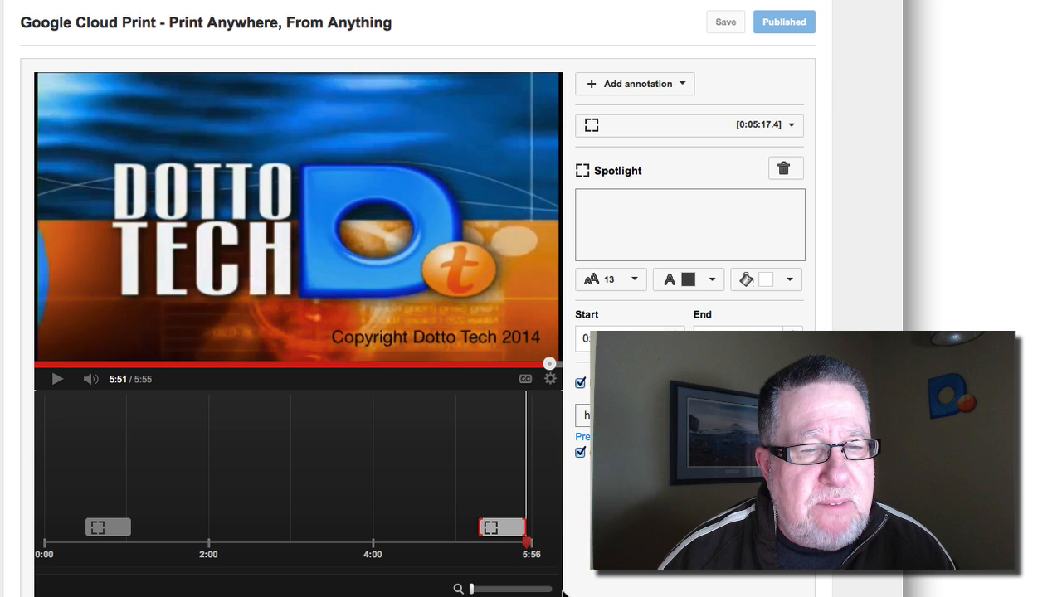
pyautogui.moveTo(136, 62)
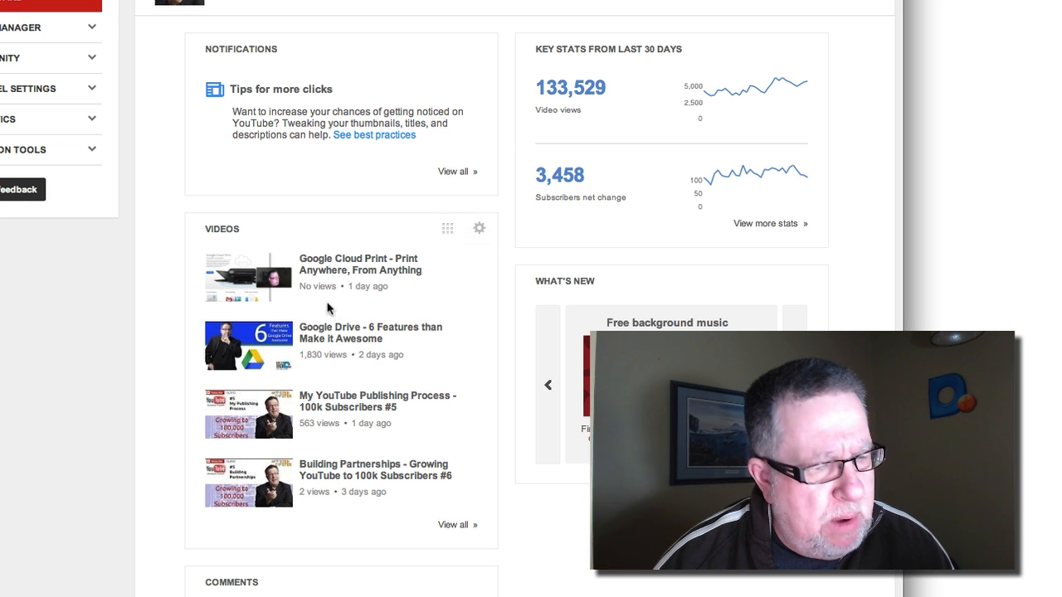
pyautogui.moveTo(38, 27)
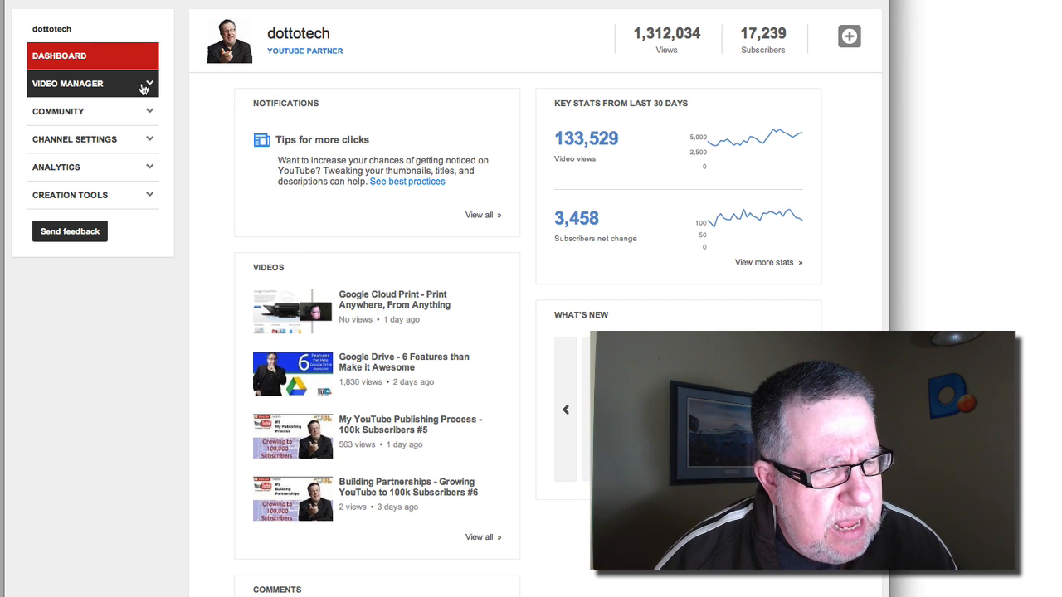
# Open the Google Drive video's annotations and select its price-change speech bubble near 7:57.
pyautogui.click(68, 83)
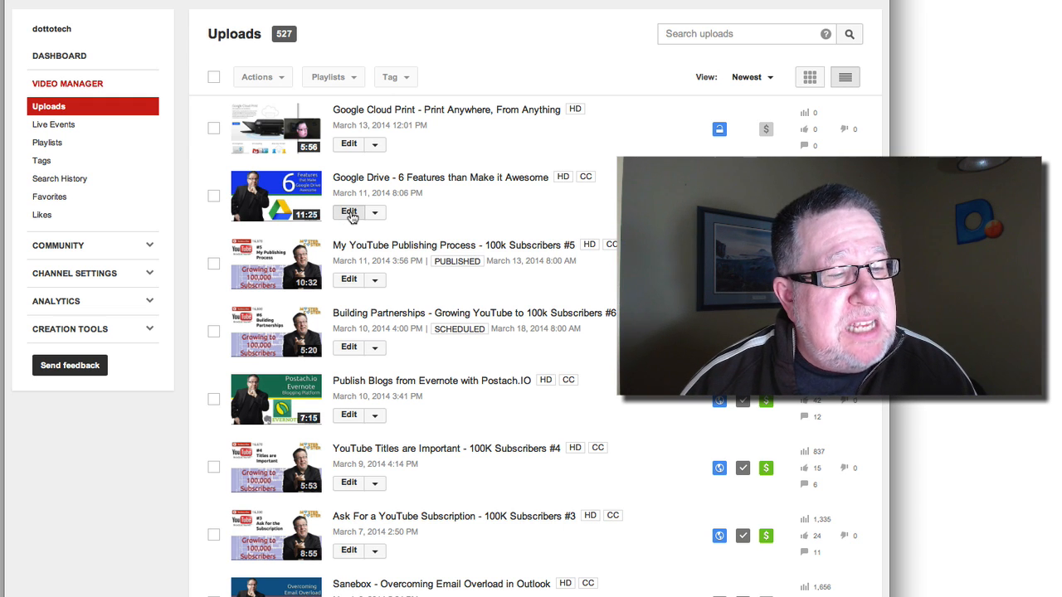
pyautogui.click(348, 213)
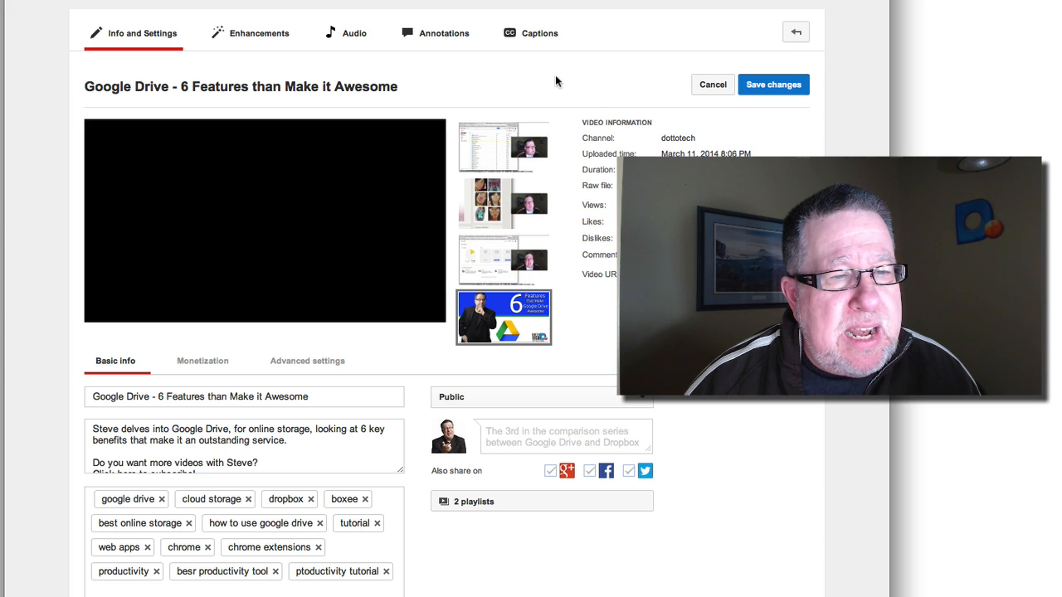
pyautogui.click(444, 33)
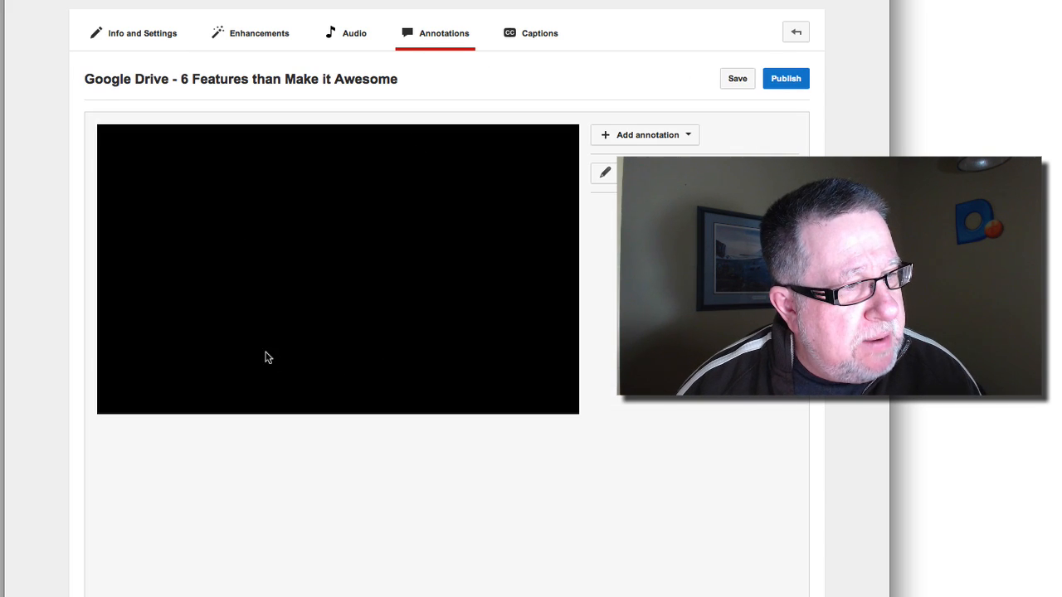
pyautogui.click(338, 267)
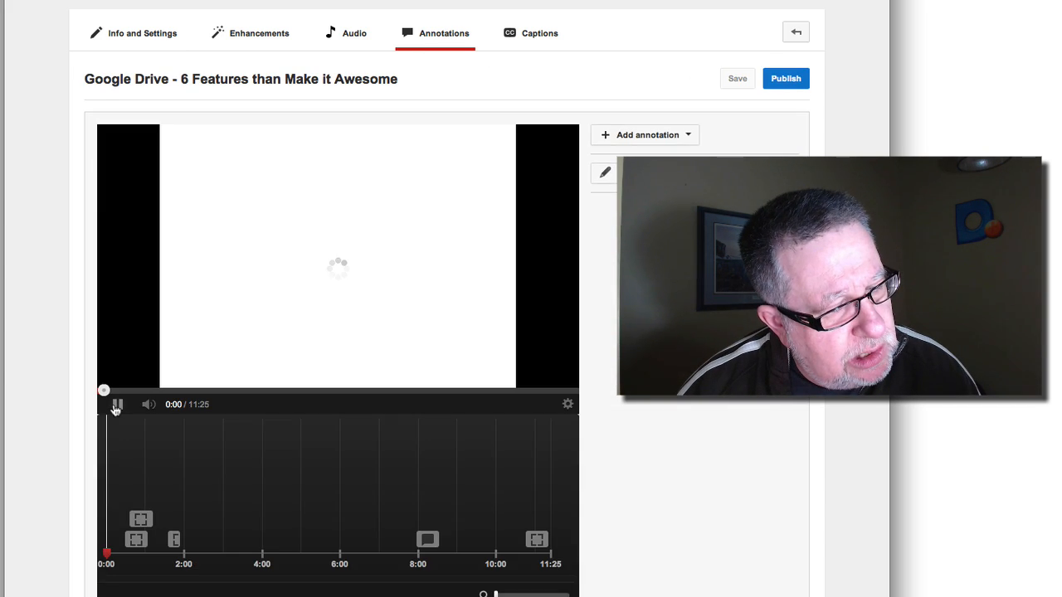
pyautogui.click(117, 404)
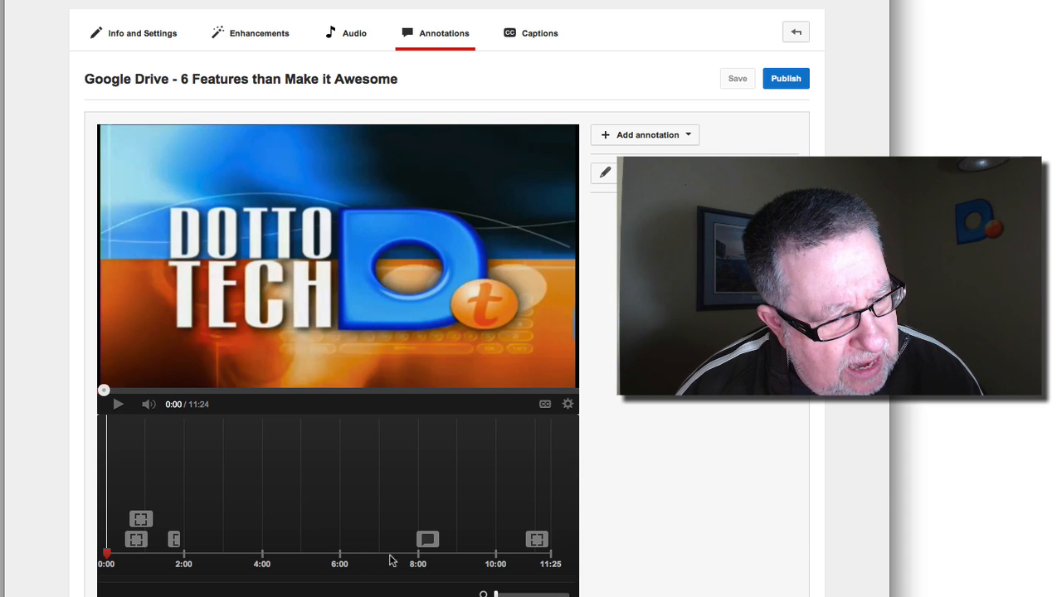
pyautogui.click(427, 539)
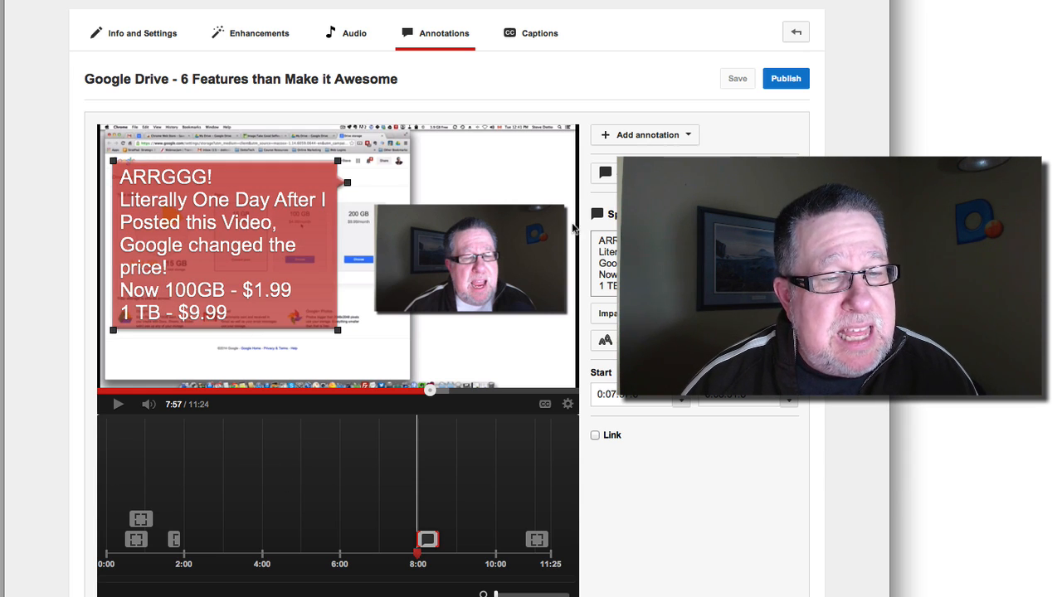
pyautogui.click(645, 135)
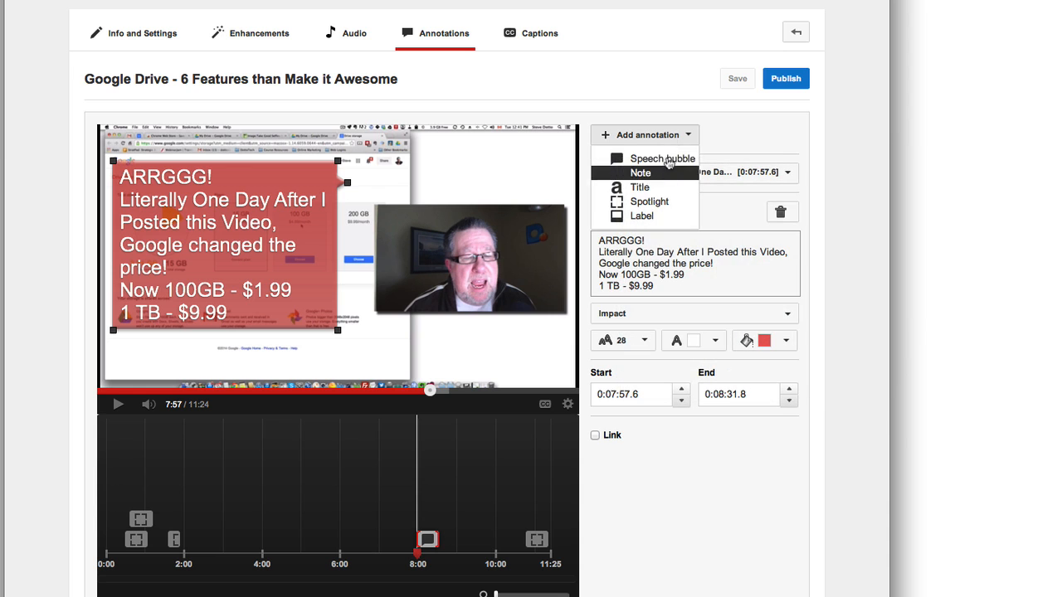
pyautogui.click(661, 159)
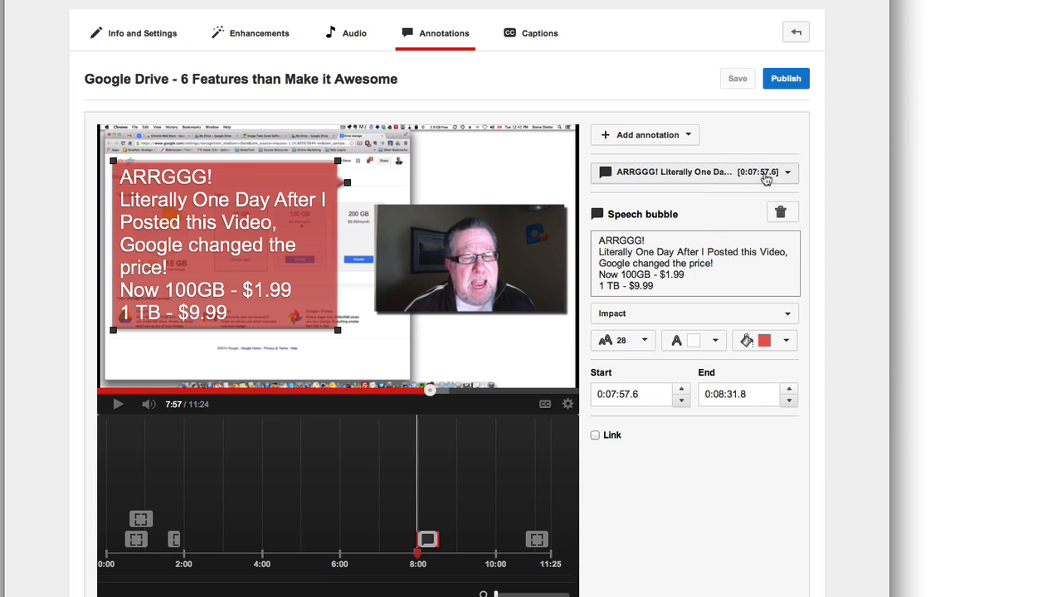
pyautogui.moveTo(838, 173)
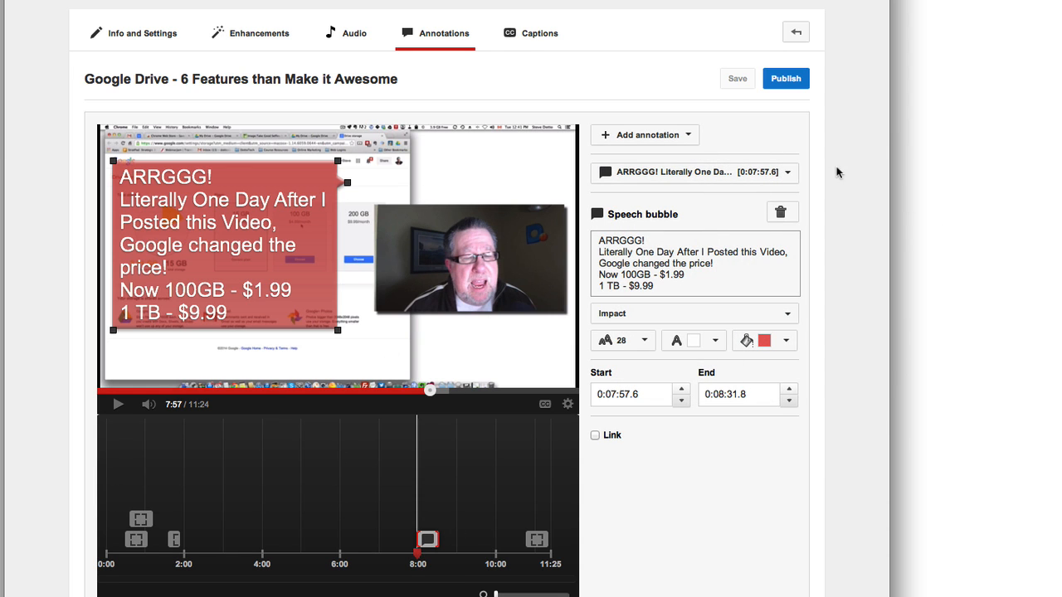
pyautogui.click(787, 172)
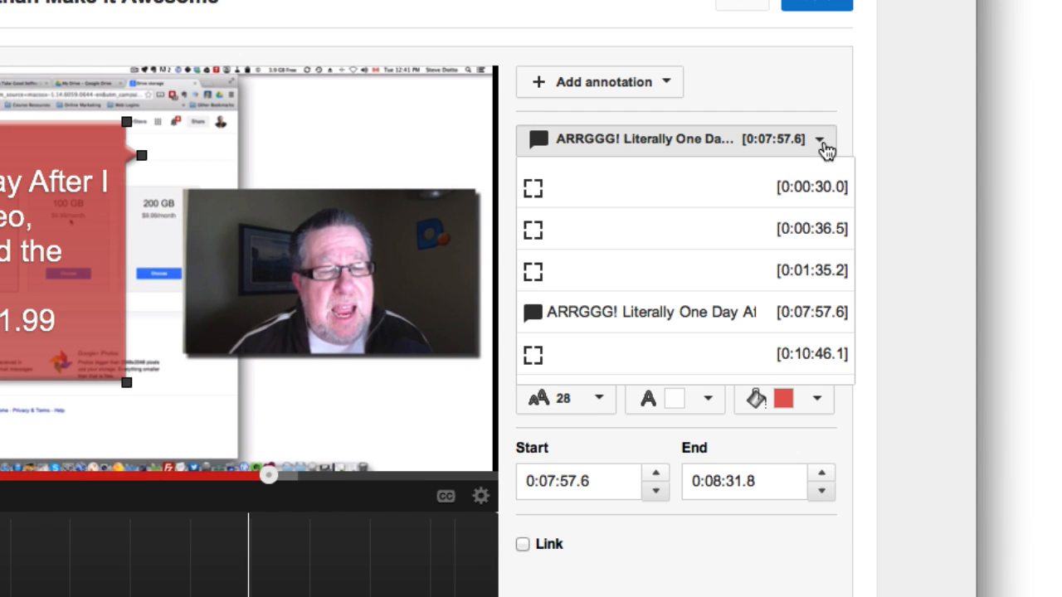
pyautogui.scroll(-3)
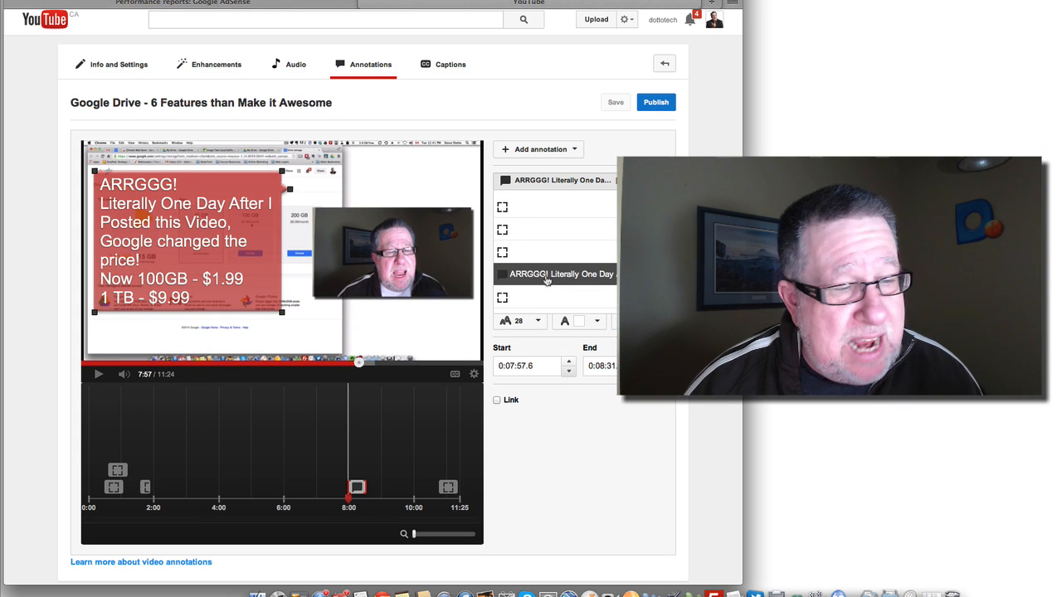
pyautogui.click(563, 274)
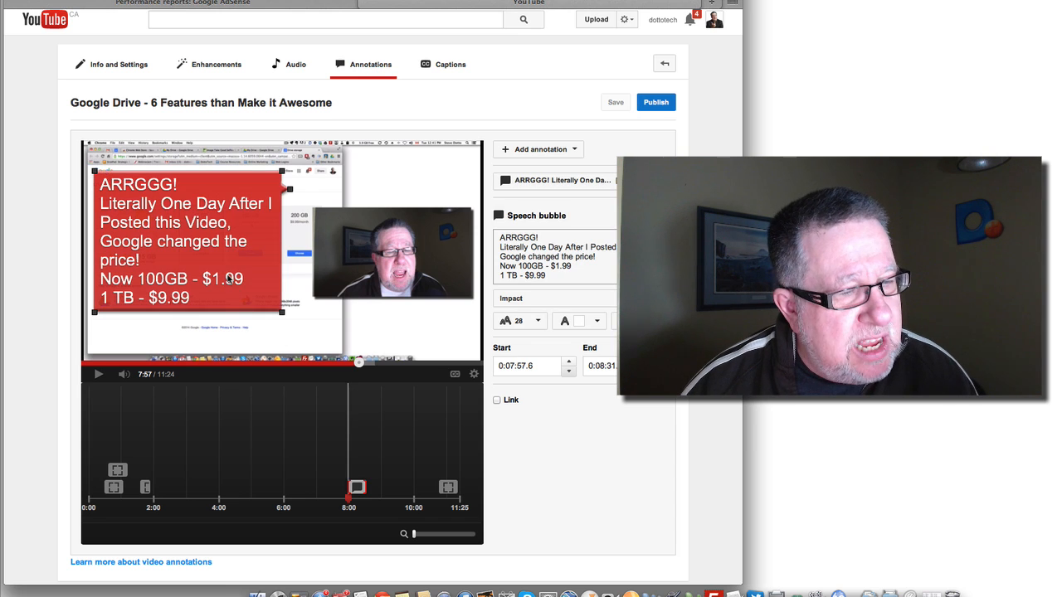